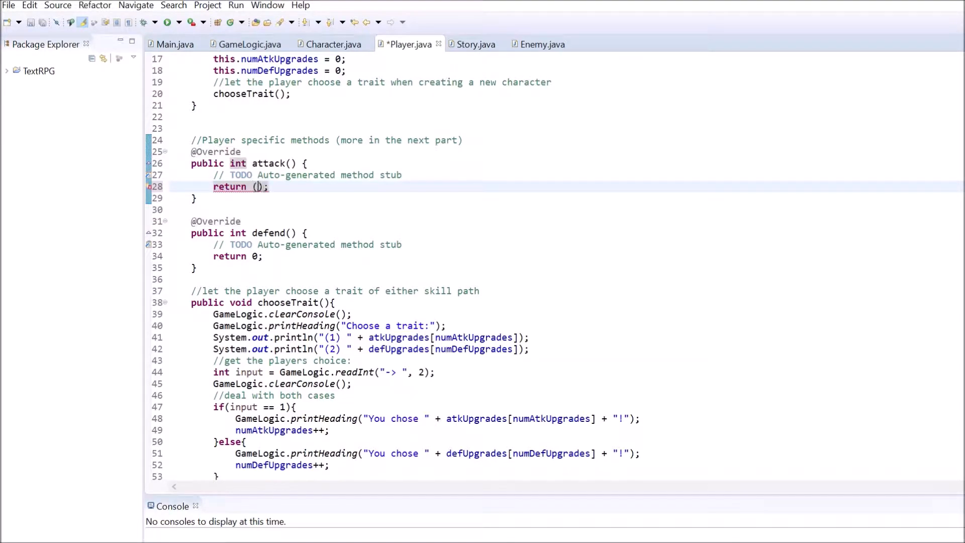
Make Player.attack() return (int)(Math.random()*(xp/4 + numAtkUpgrades*3 + 3) + xp/10 + numAtkUpgrades...).
text((int) (Math.)
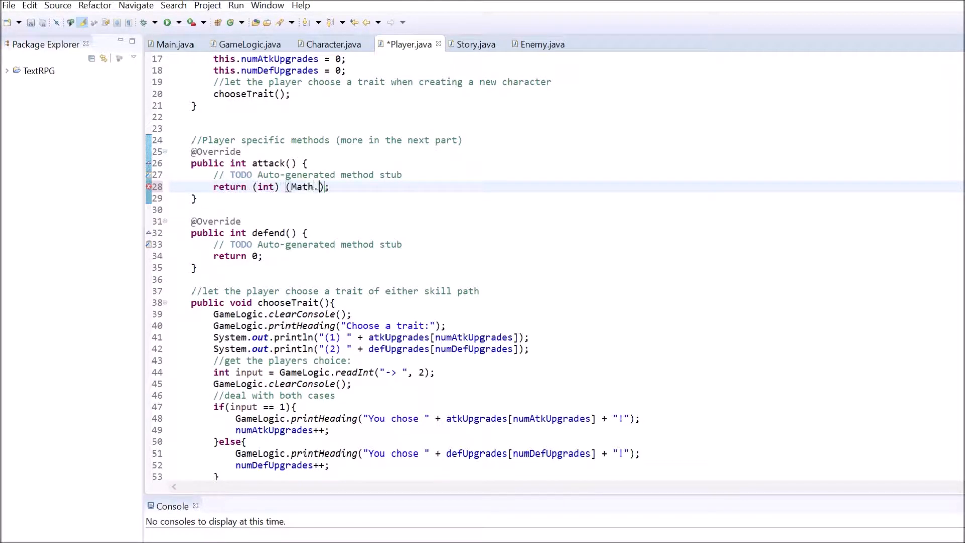
text(random()*(xp/4 + numAtk)
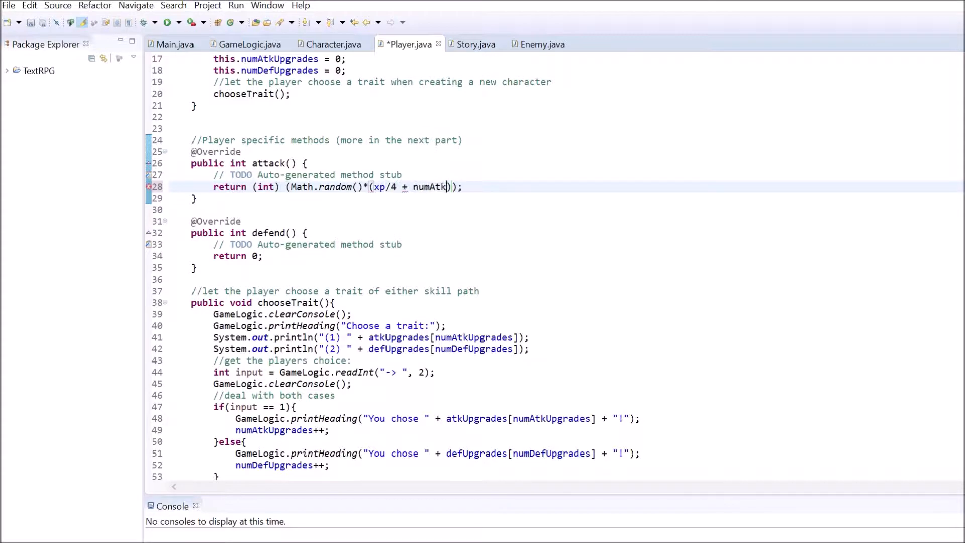
text(Upgrades*3 + 3))
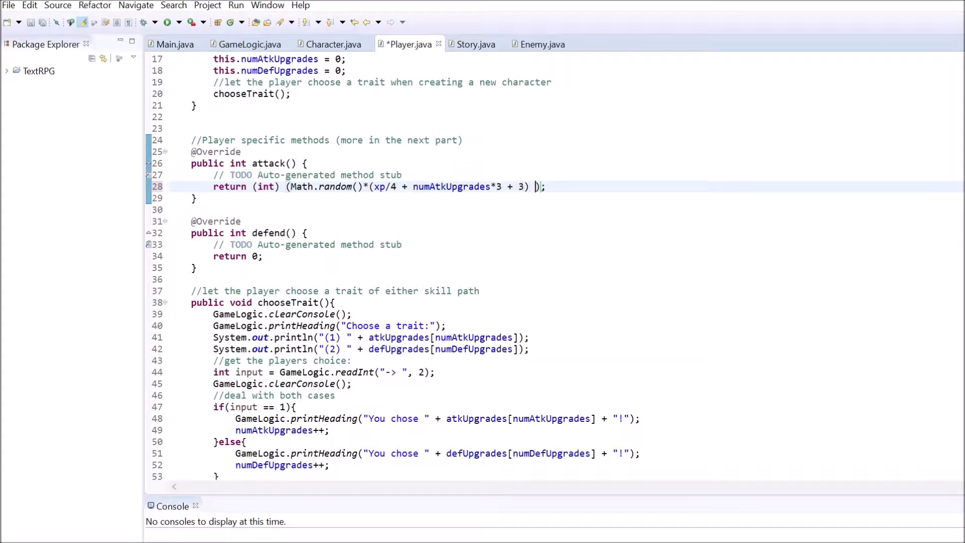
text(+ xp/10 + numAtkUpgrades*2 + numDefUpgrades + 1)
click(238, 255)
text((int) ()
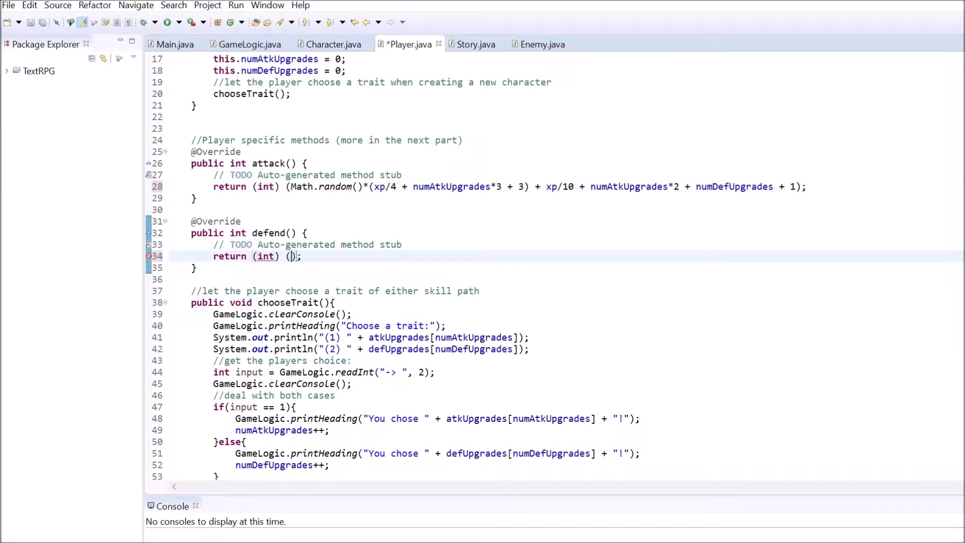
Make Player.defend() return a similar random formula using xp/4 and numDefUpgrades.
text(Math.random()*(xp/4 + numDefUpgrades*3 + 3)
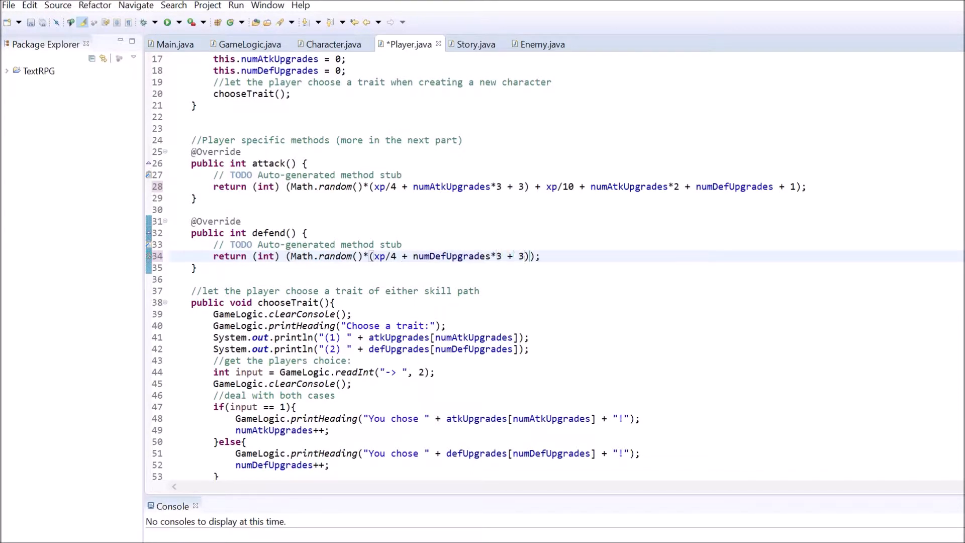
text(+ xp/10 + numDefUpgrades*2 + numAtkUpgrades)
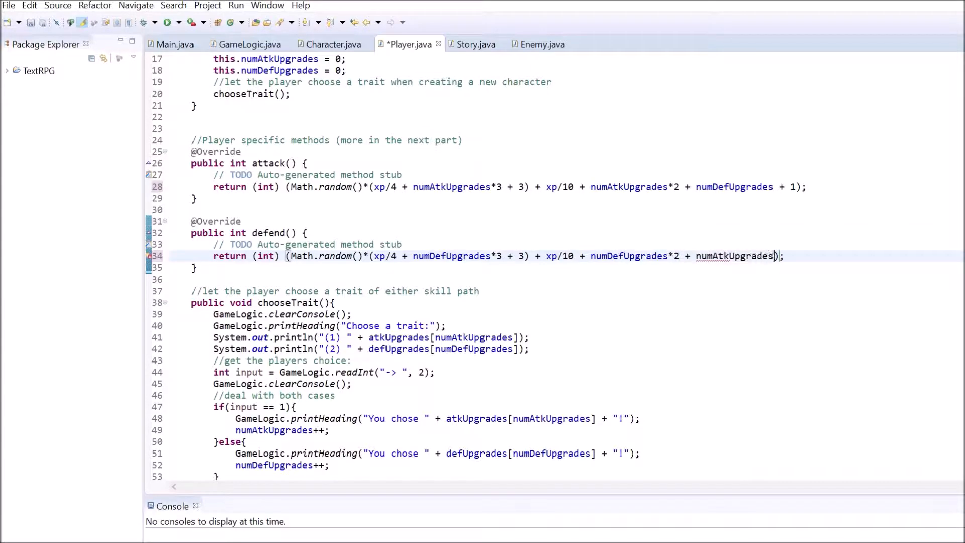
In Enemy.java, make attack() and defend() return (int)(Math.random()*(playerXp/4 + 1) ...) formulas.
click(541, 43)
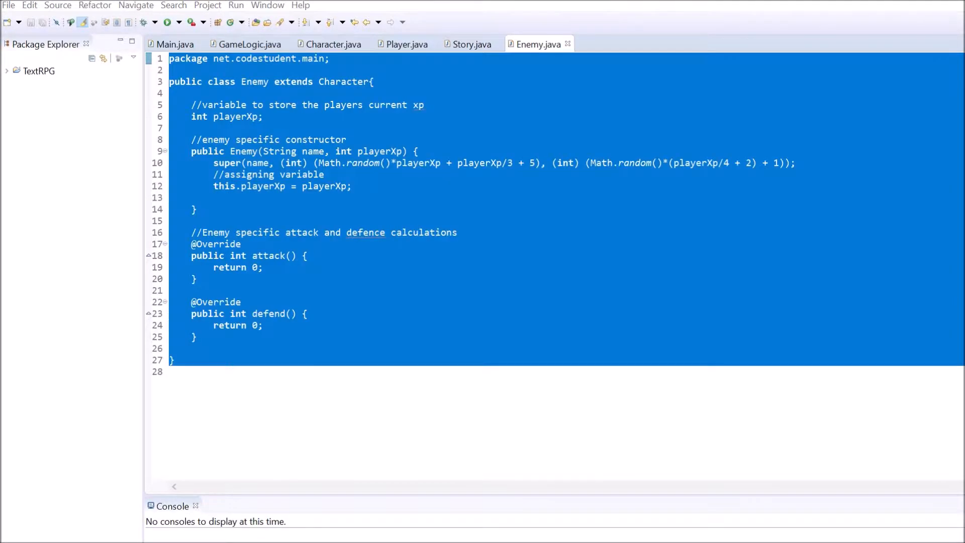
text((int) (Math.random()*()
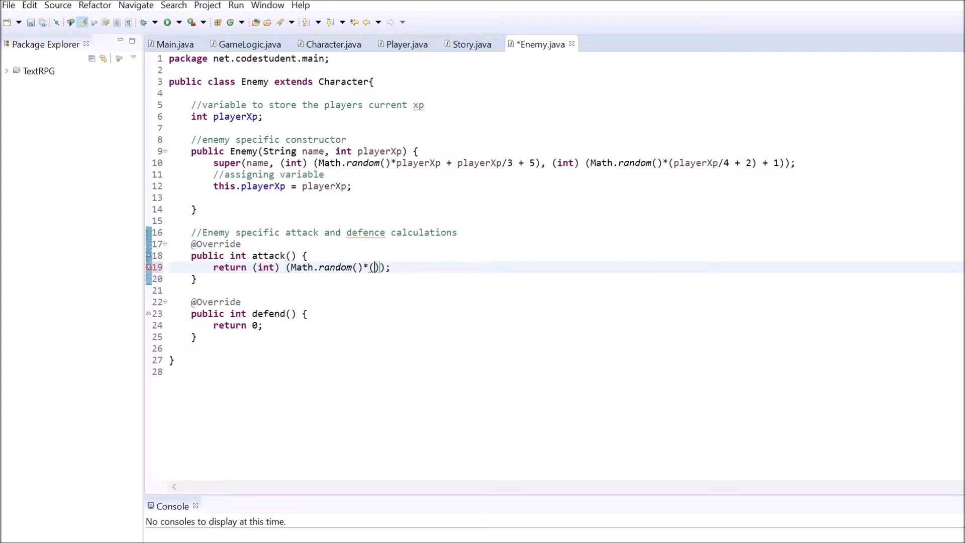
text(playerXp/4 + 1) + xp/4 + 3)
click(564, 324)
text((int)
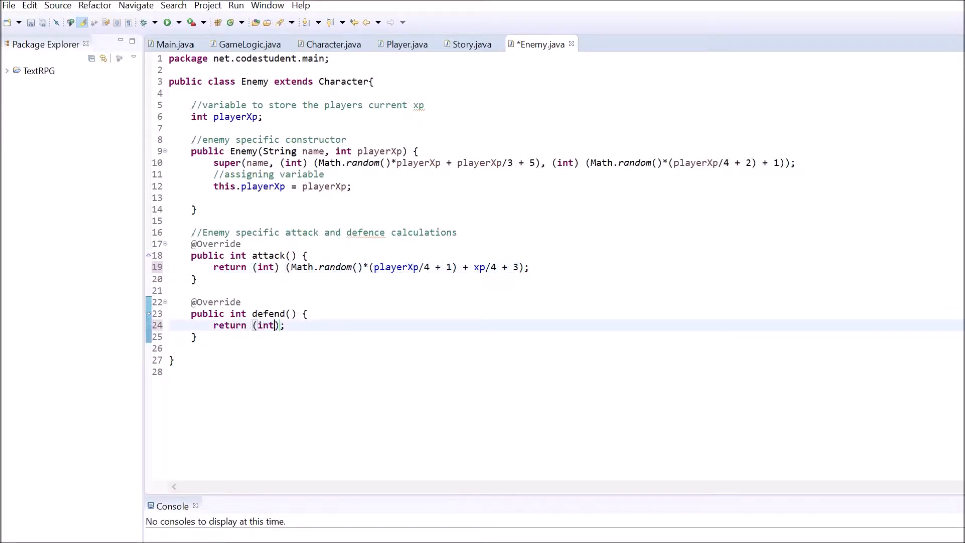
text((Math.random()))
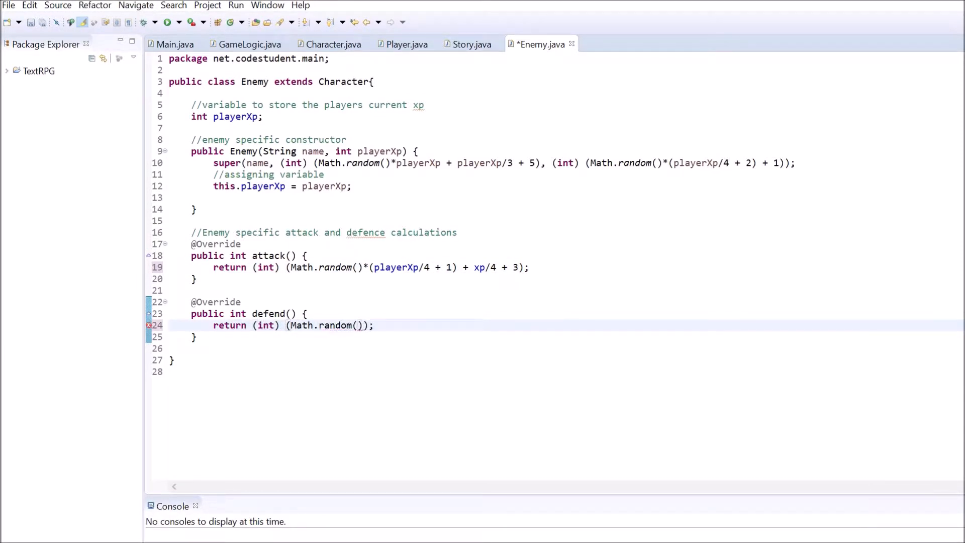
text(*(playerXp/4 + 1))
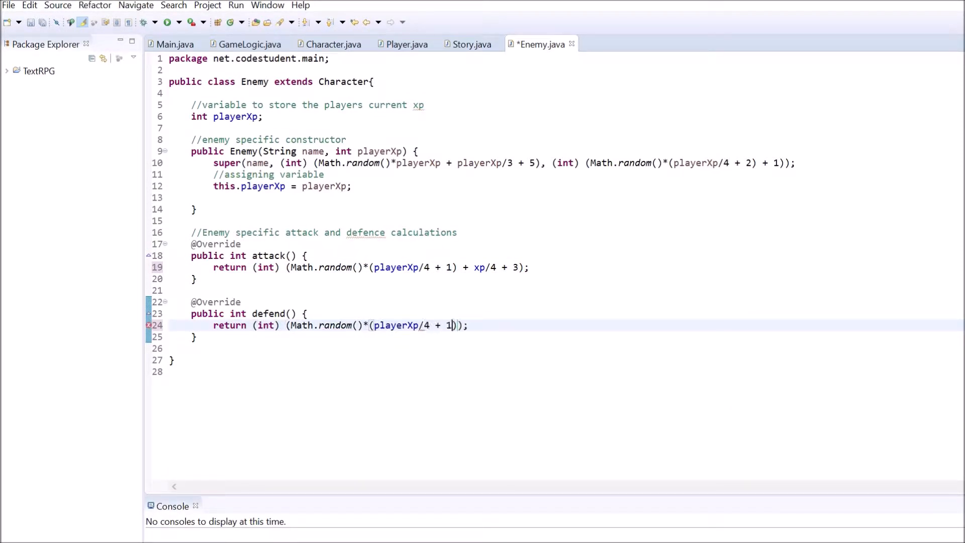
In GameLogic.java, start randomBattle() printing the "evil minded creature... You'll have to fight it!" heading.
click(249, 43)
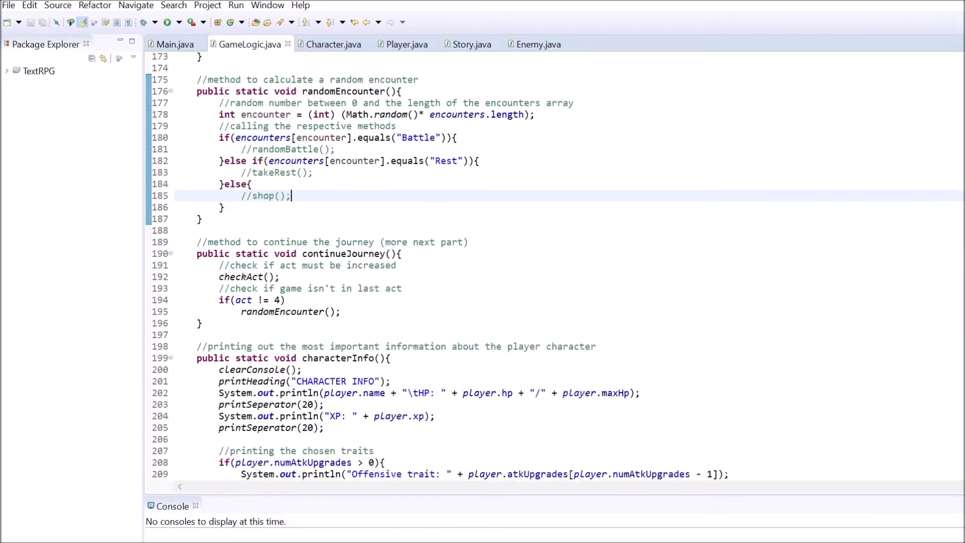
text(//creating a random battle)
text(public static void randomBattle()
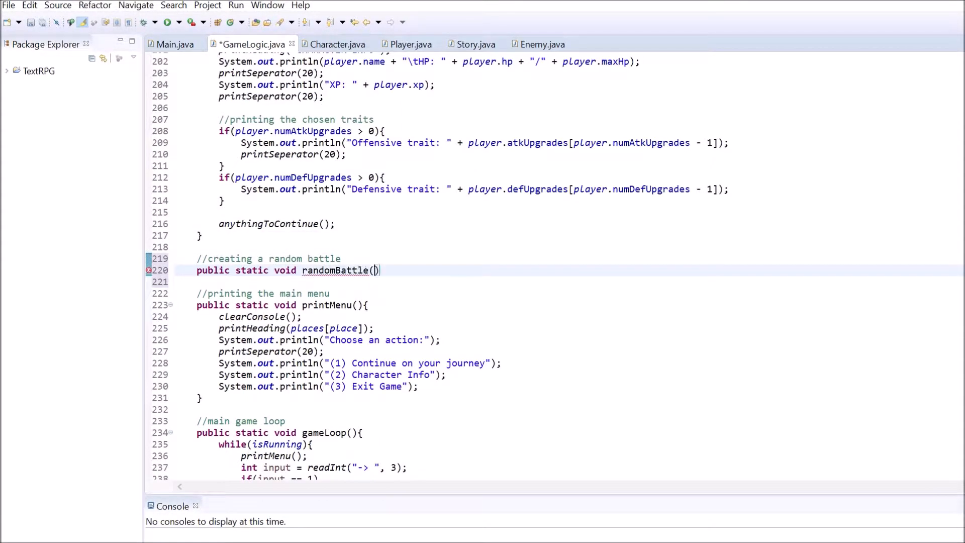
text({)
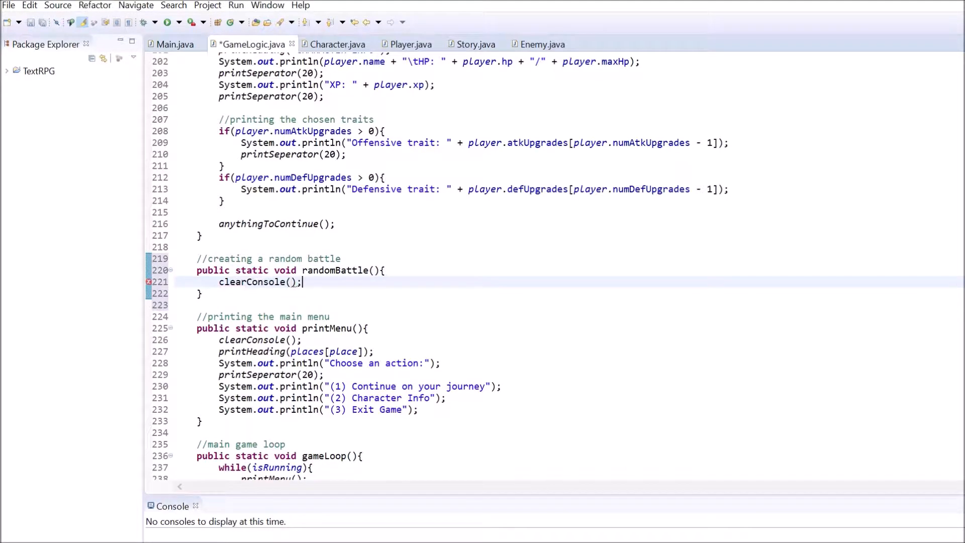
text(printHeading("You encountered an)
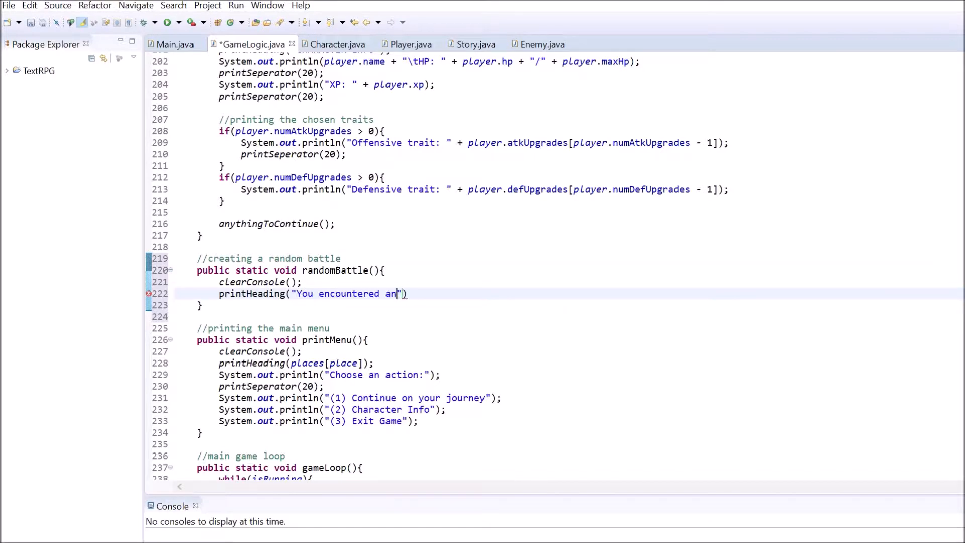
text(evil minded creature.)
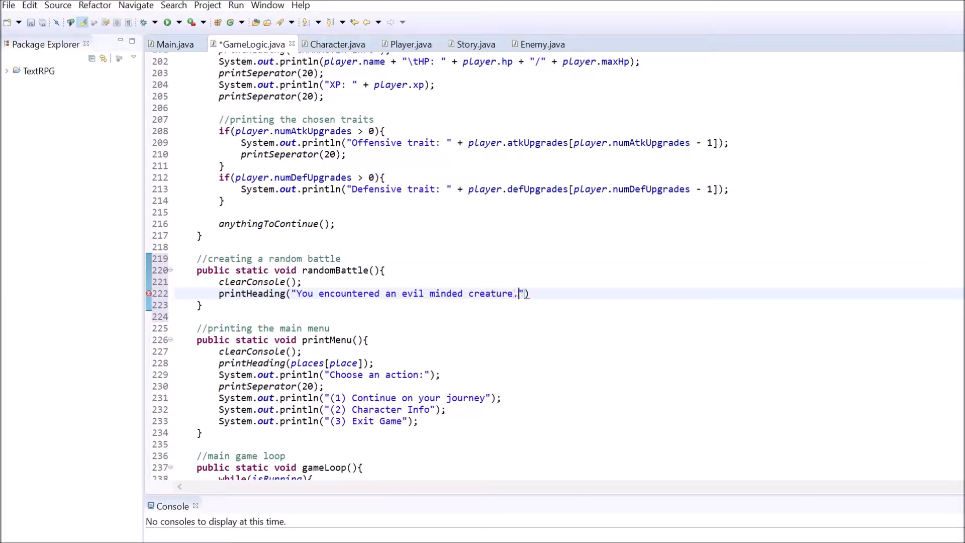
text(You'll jave to fight it!)
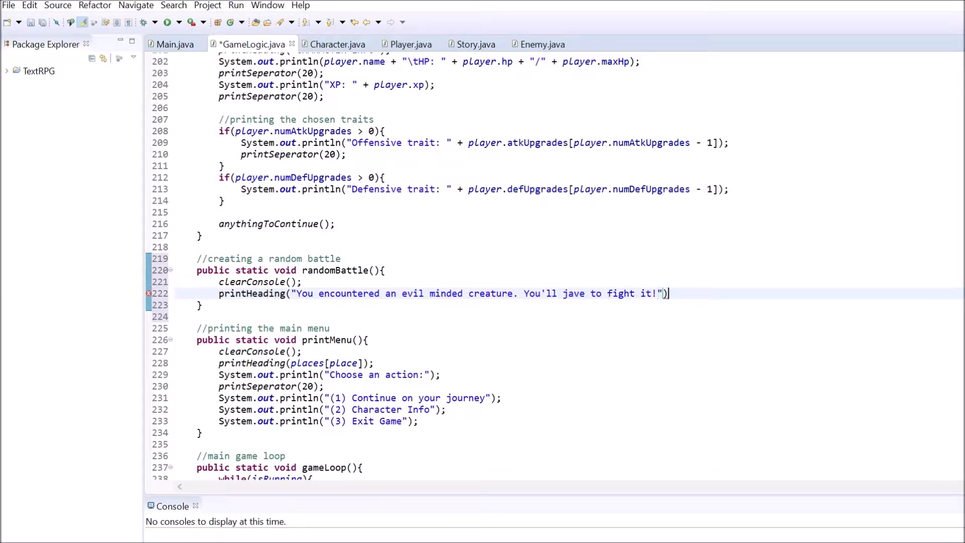
Finish randomBattle() with anythingToContinue() and battle(new Enemy(...), player.xp).
text(anythingToContinue();)
text(//creating new enemy with random name)
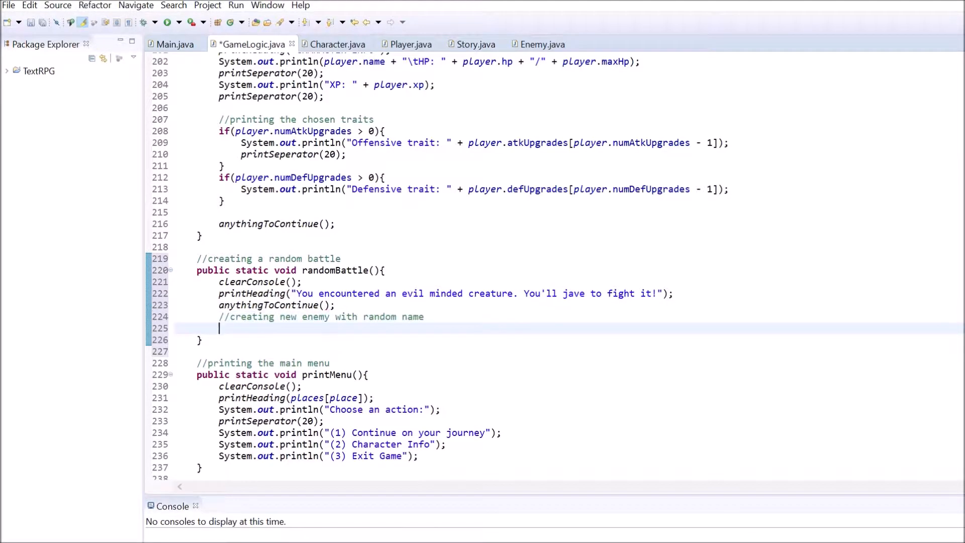
text(battle(new Enemy()))
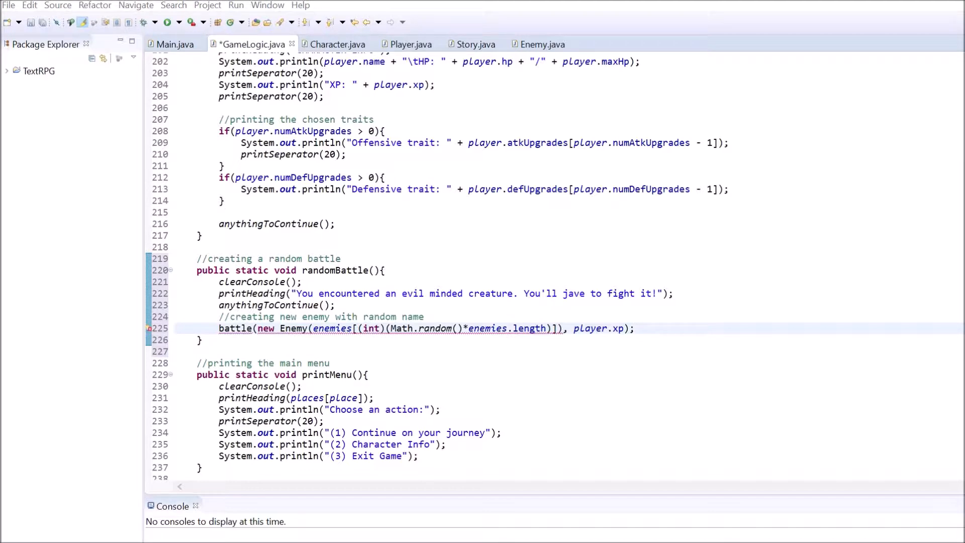
Write the battle(Enemy) method loop printing enemy and player name with HP/maxHp headings.
text(//th)
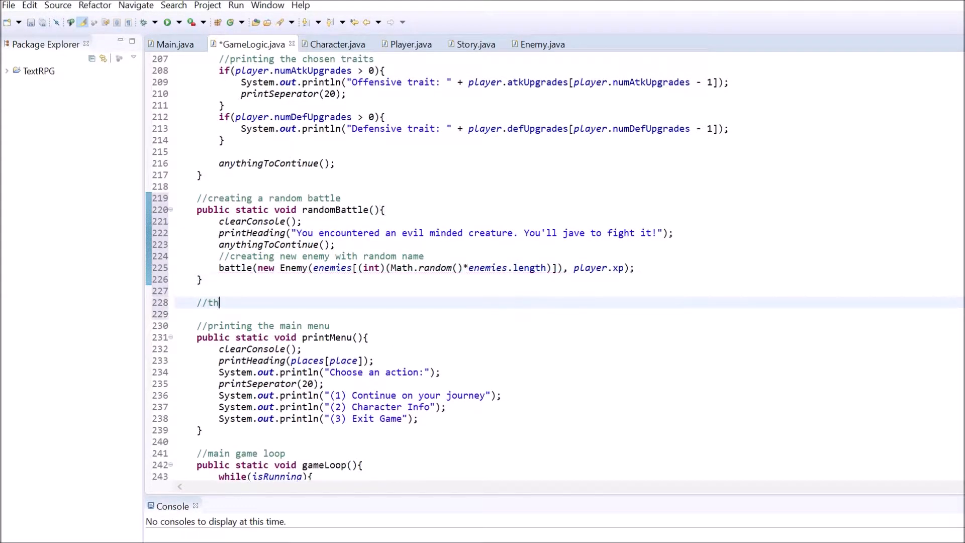
text(he main BATTLE method)
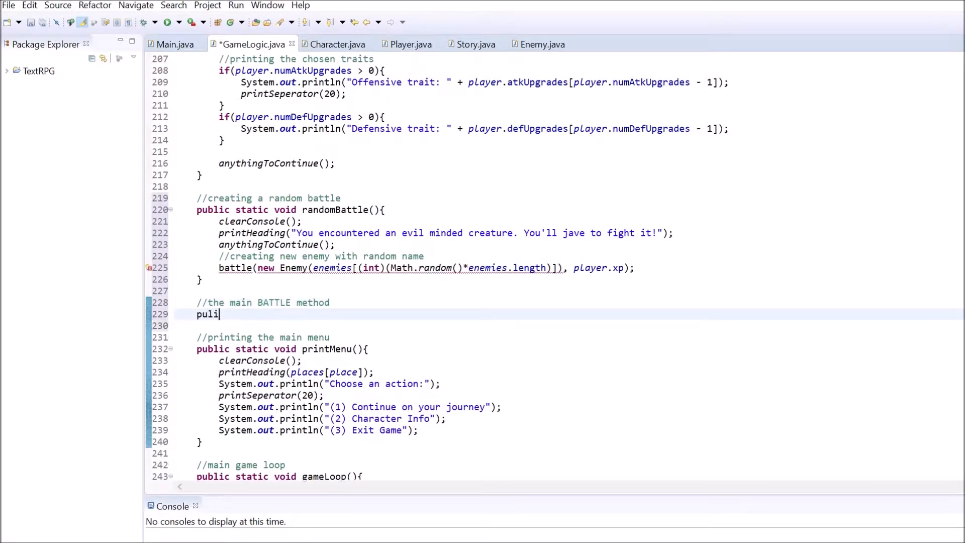
text(public static void battle(Enemy enemy){)
text(printHeading)
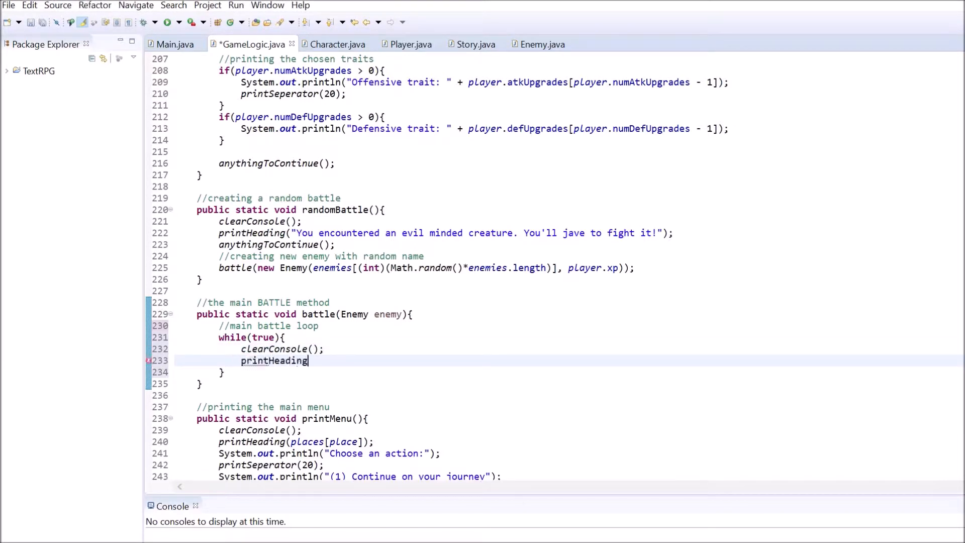
text((enemy.name + "\nHP"))
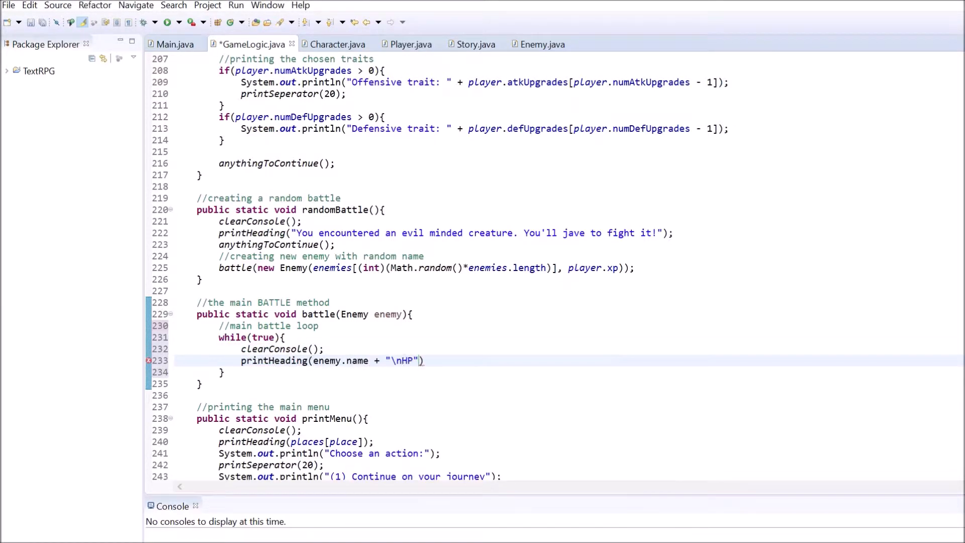
text(: " + enemy.hp + "/" + enemy)
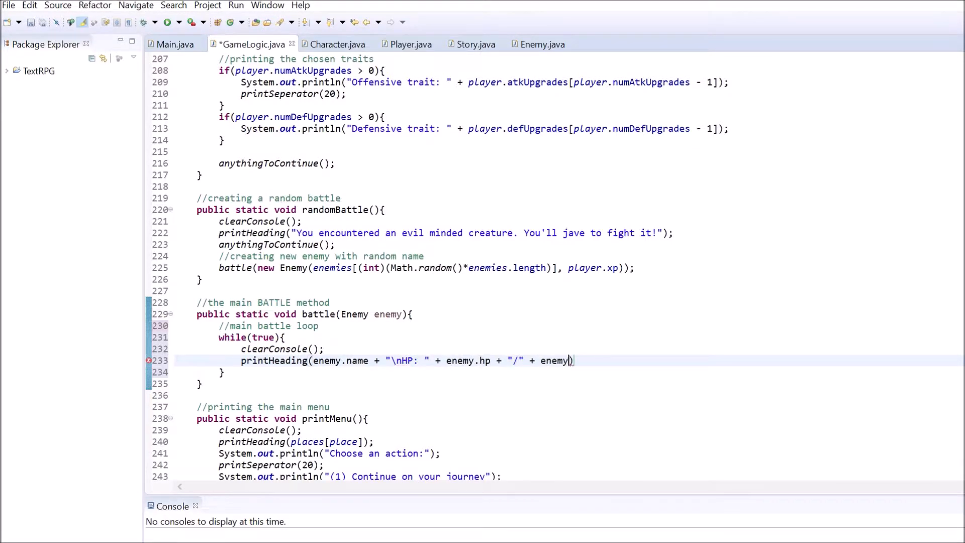
text(.maxHp)
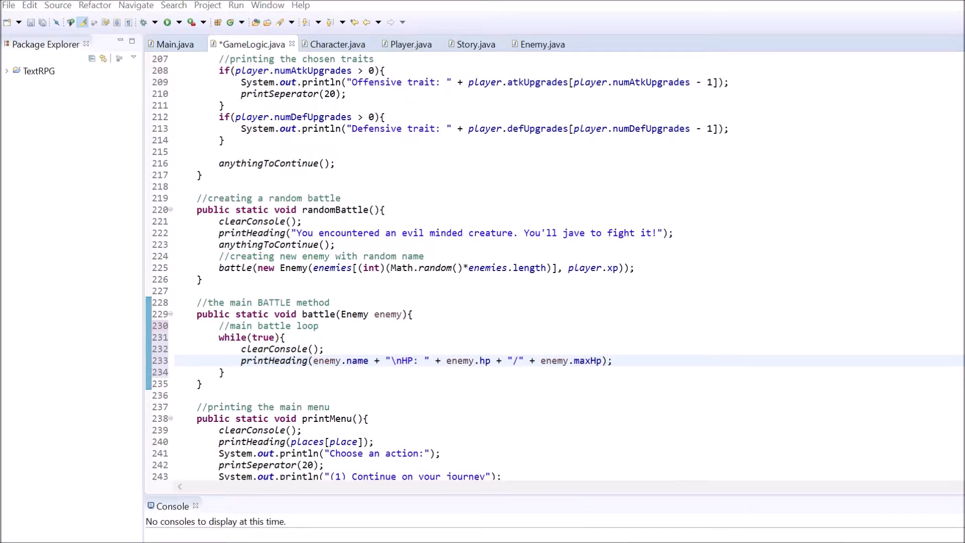
text(printHeading())
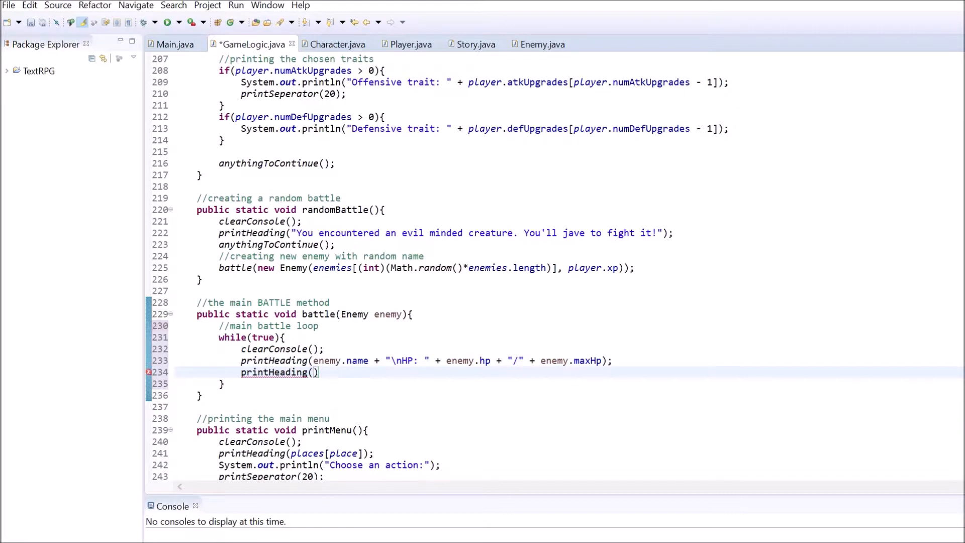
text(player.name + "\nHP: " + player.hp + "/" + player.maxHp)
text(printSeperator(20);)
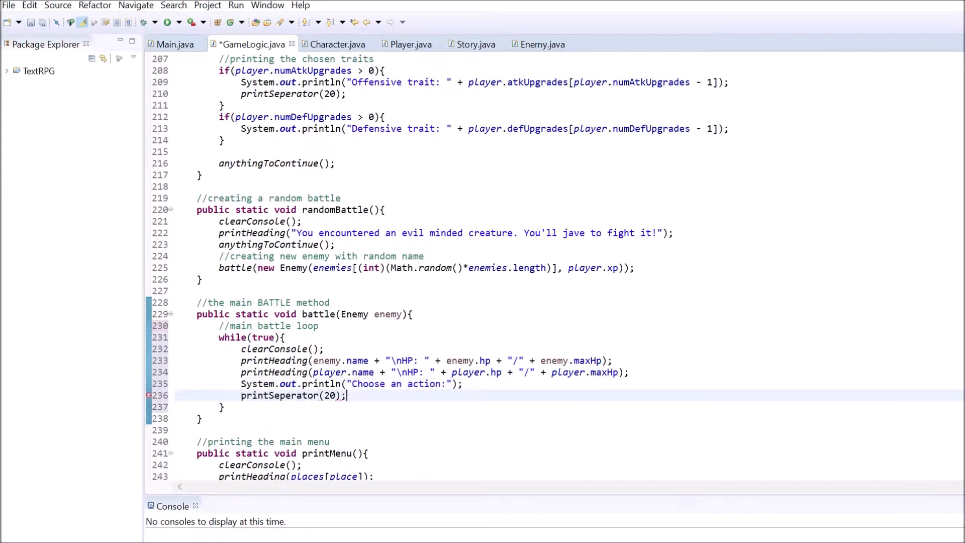
Print the (1) Fight (2) Use Potion (3) choices, read input with readInt("-> ", 3), and add empty if/else if/else branches.
text(System.out.println("(1) Fight\n");)
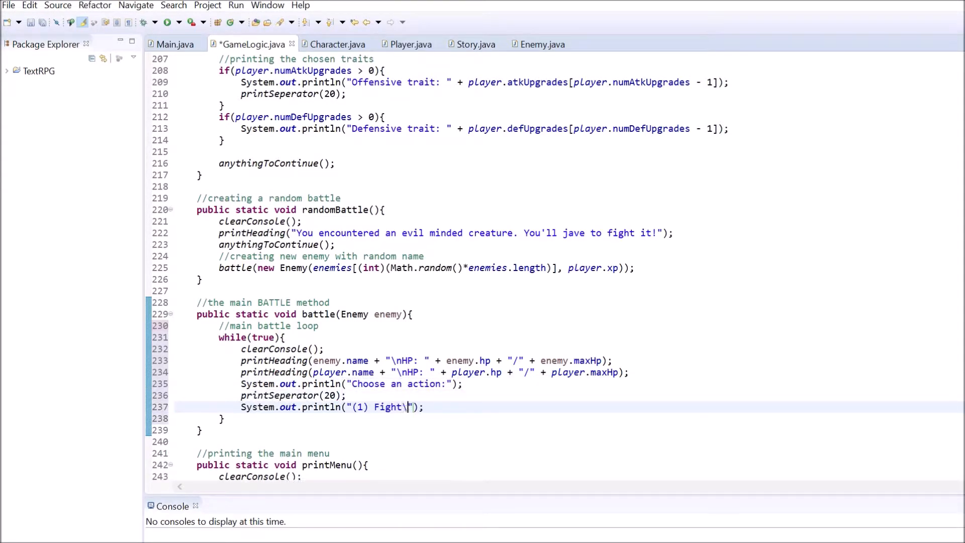
text(\n(2) Use Potion\n(3) Run Away)
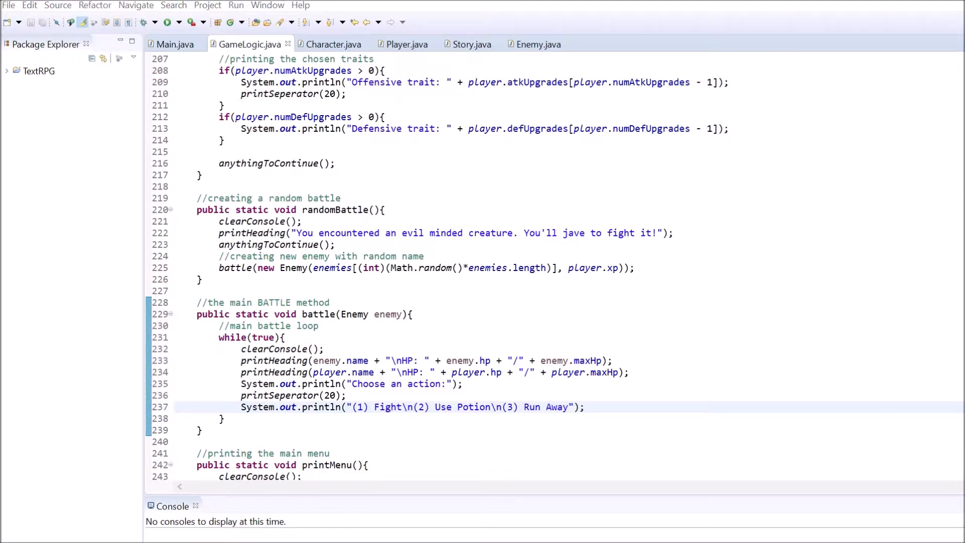
text(int input = readInt)
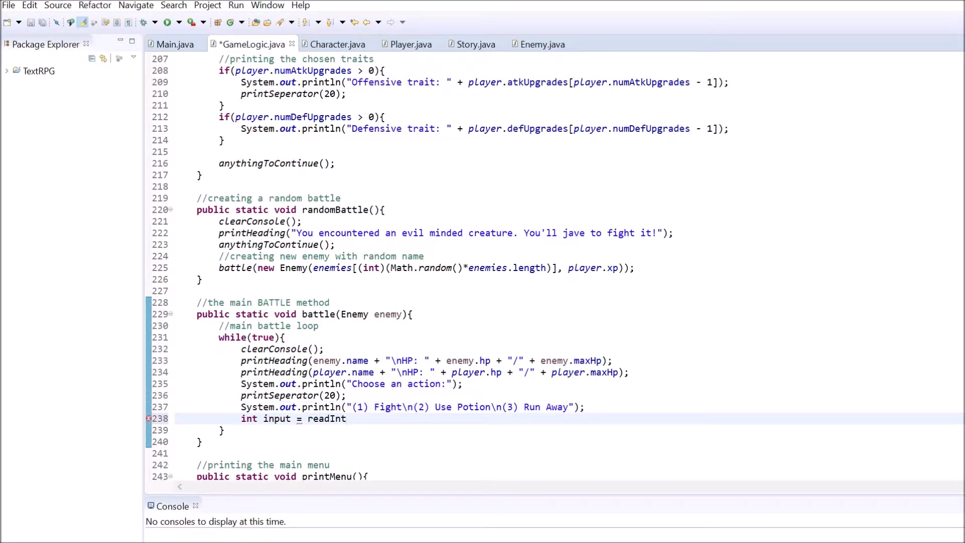
text(("-> ", 3);)
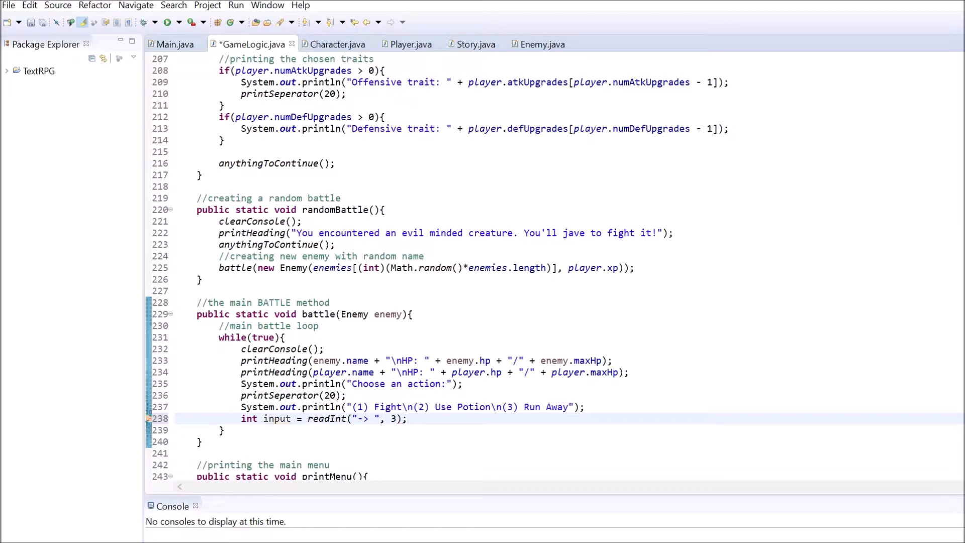
text(//react accordingly to player input)
text(}e)
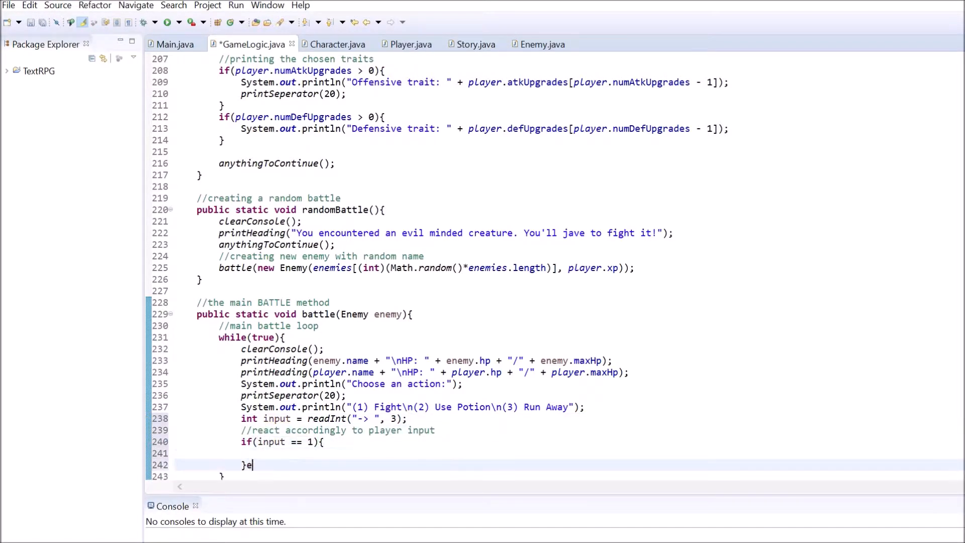
text(lse if(input == 2){)
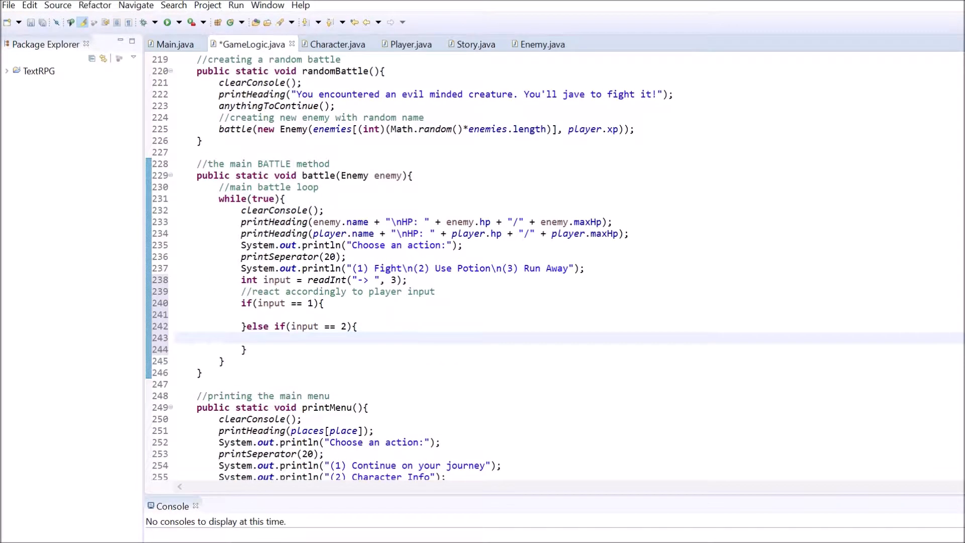
text(else{)
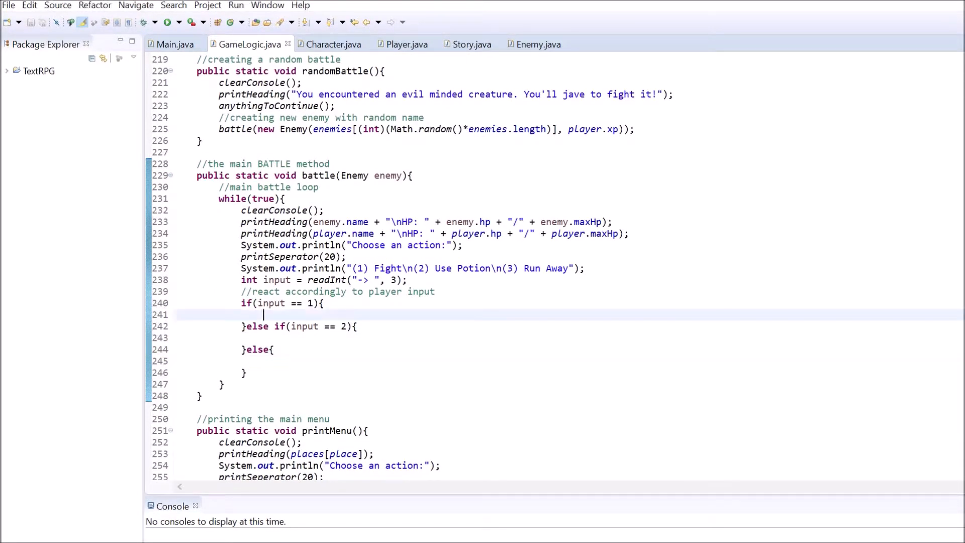
In the FIGHT branch, compute dmg = player.attack() - enemy.defend() and dmgTook = enemy.attack() - player.defend().
text(//FIGHT)
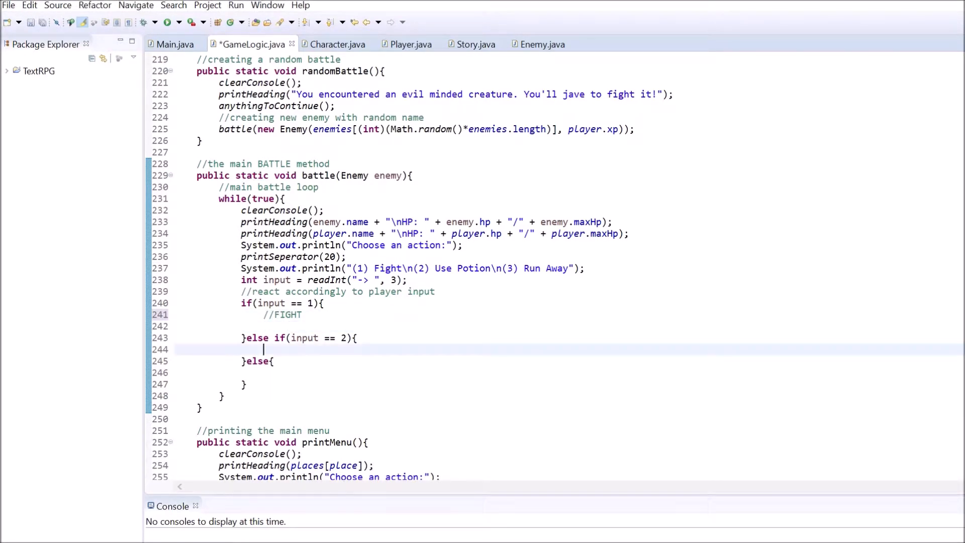
text(//calculate dmg and)
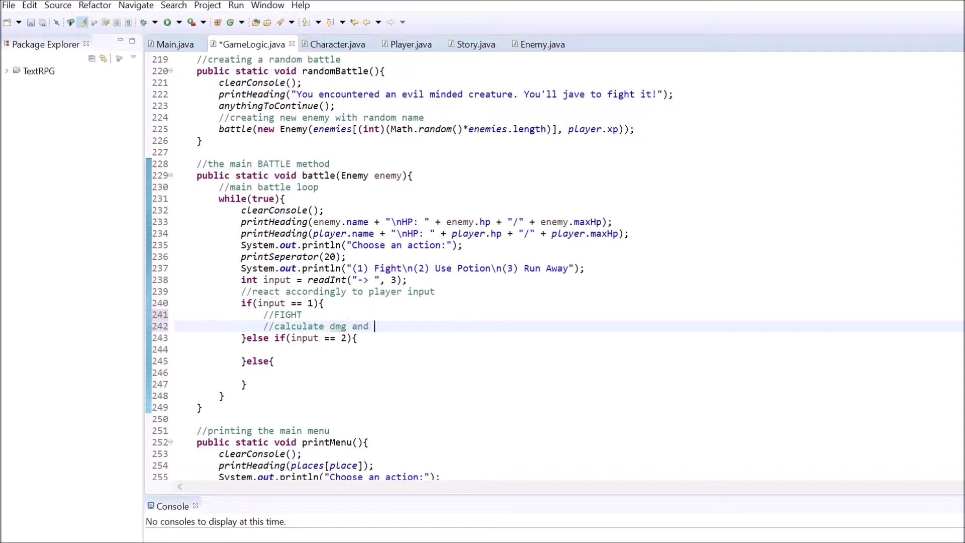
text(dmgTook (dmg enemy deals to play)
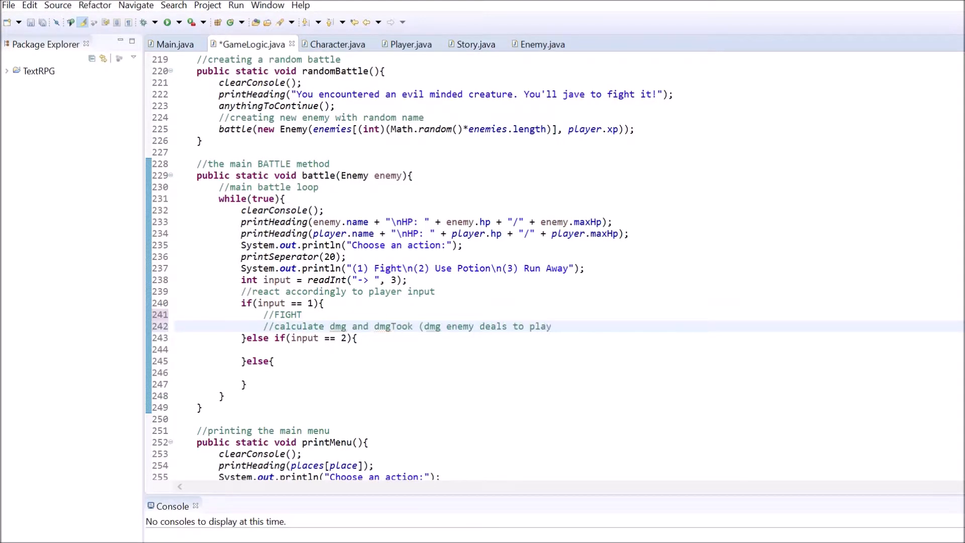
text(int dmg = play)
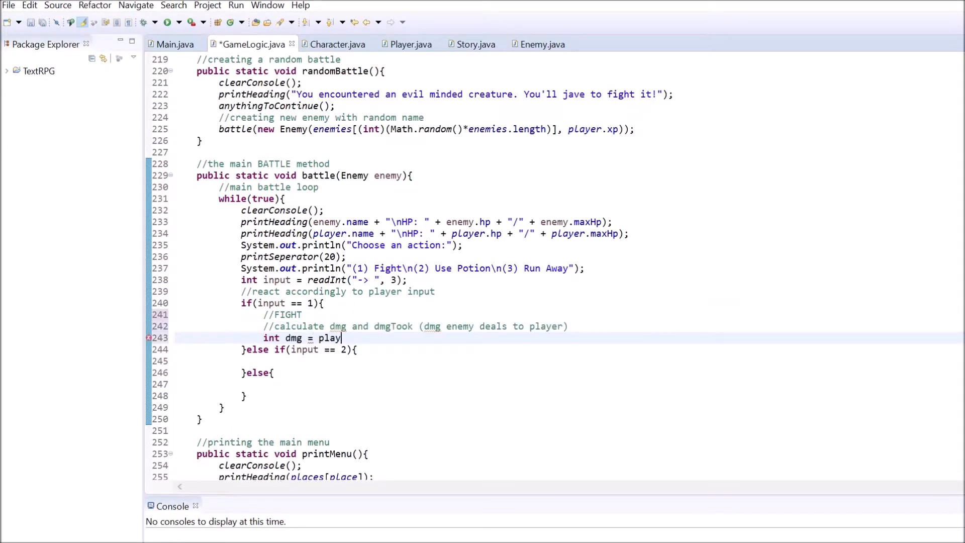
text(er.attack() - enemy.defend();)
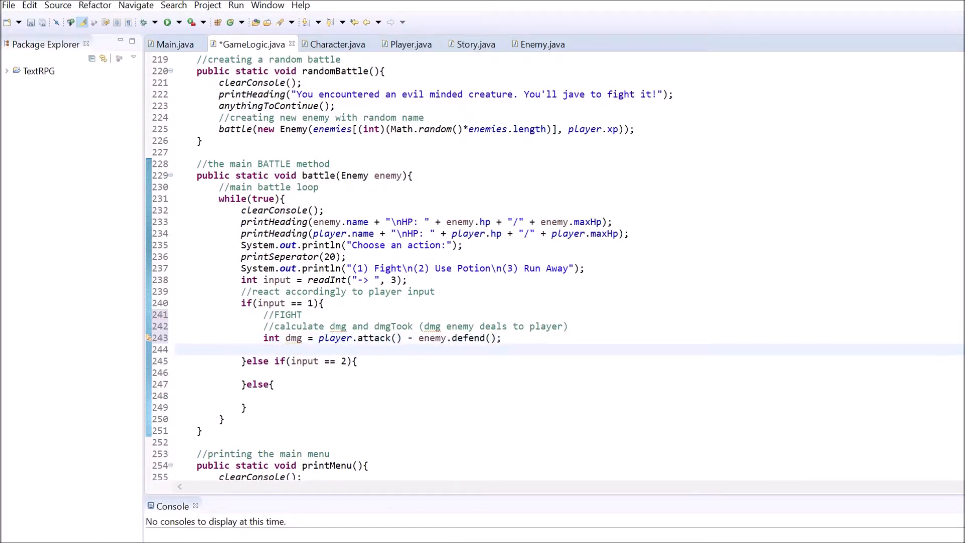
text(int dgTook = enemy.attack() - p)
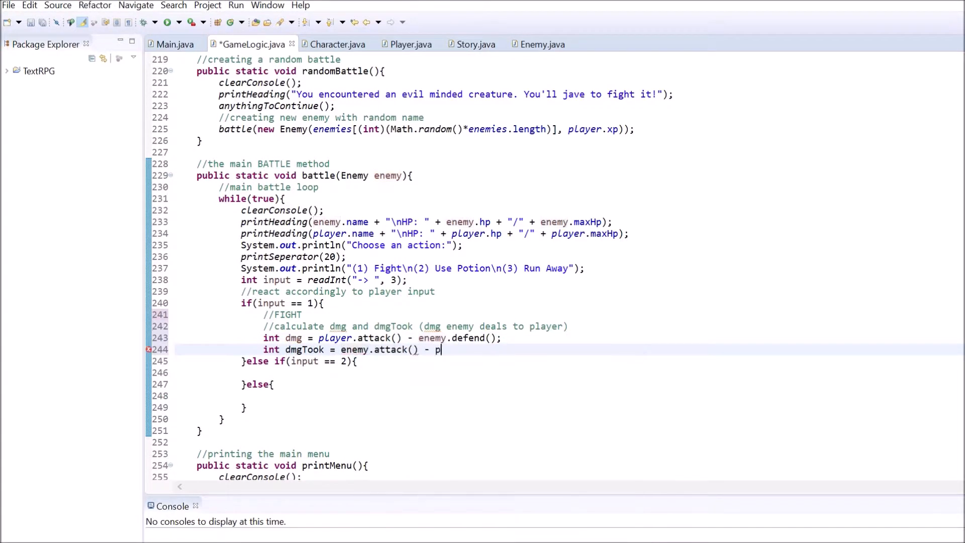
text(layer.defend();)
text(if()
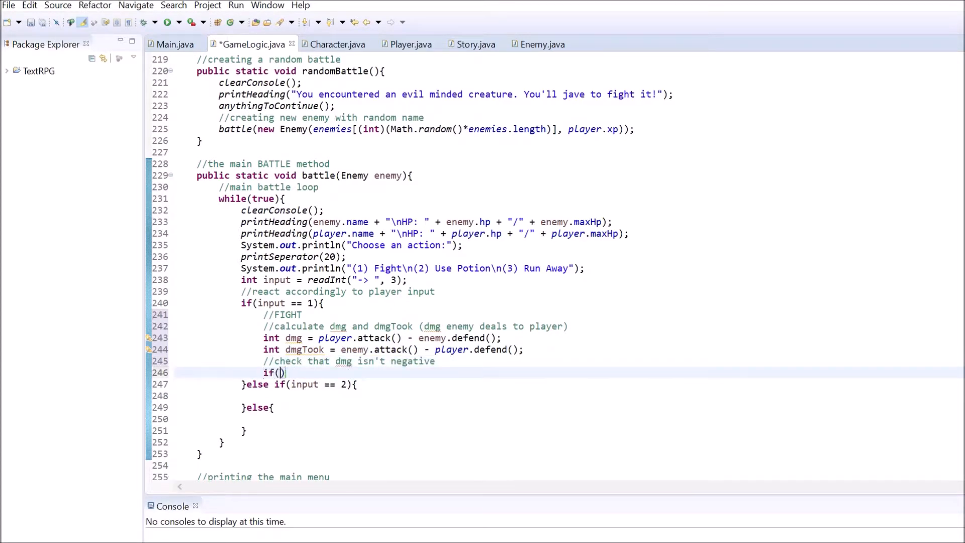
Clamp negative dmgTook and dmg, then subtract them from player.hp and enemy.hp.
text(dmgTook < 0){)
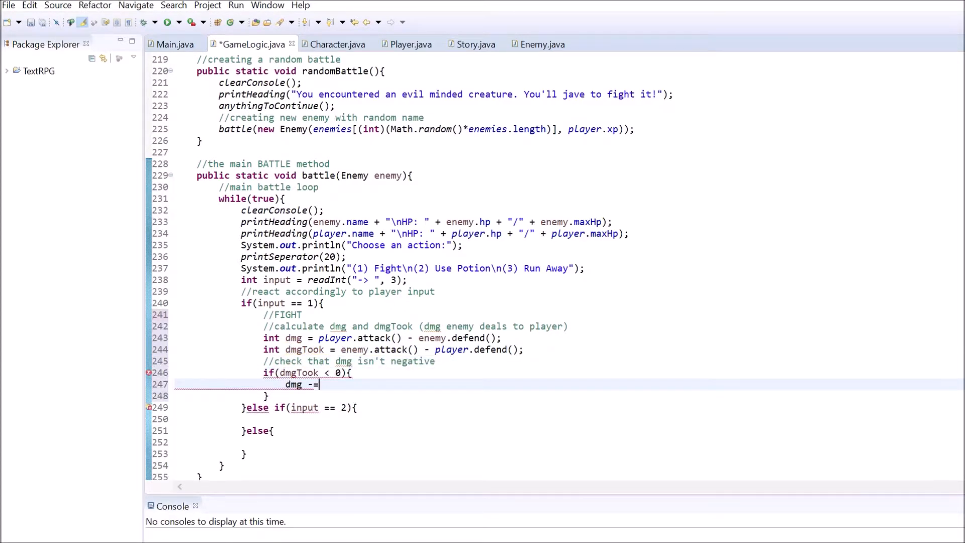
text(dmgTook/2;)
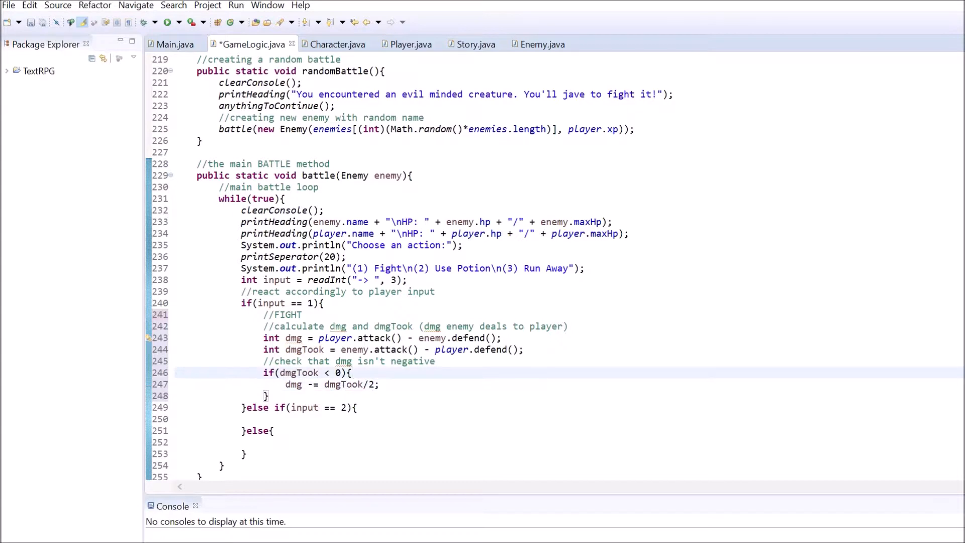
text(//add some dmg if player defends very well)
text(dmgTook = 0;)
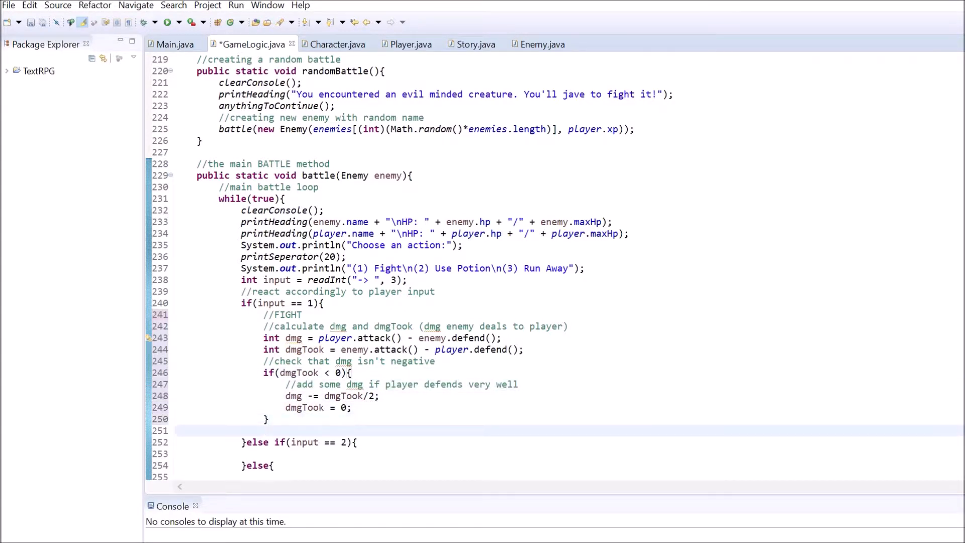
text(if(dmg < 0))
click(349, 361)
text(and dmgTook )
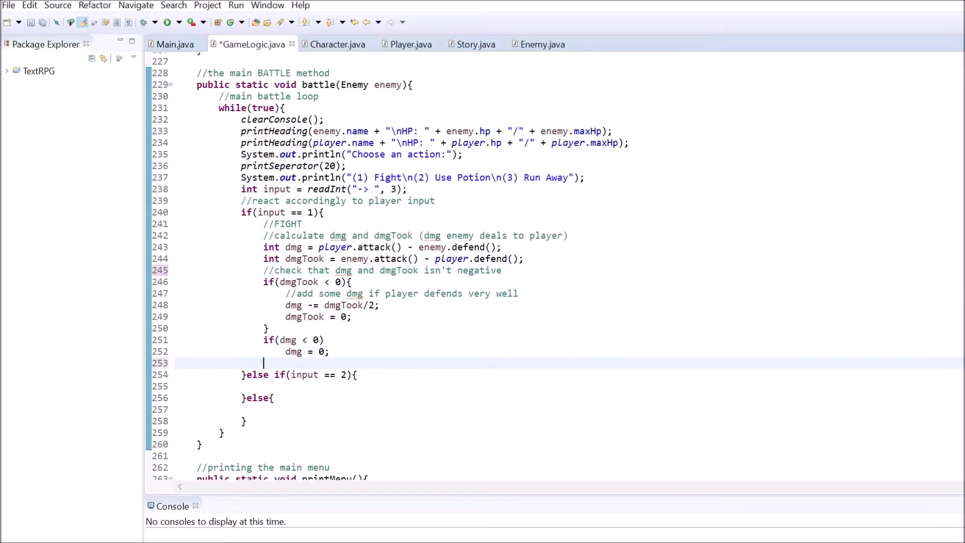
text(//deal damge to both parties)
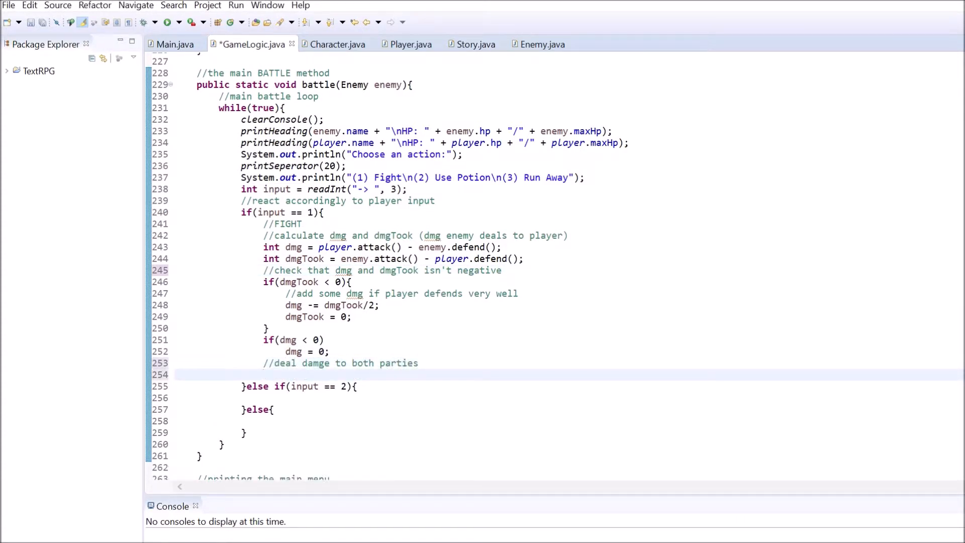
text(player.hp -= dmgTook;)
text(enemy.hp)
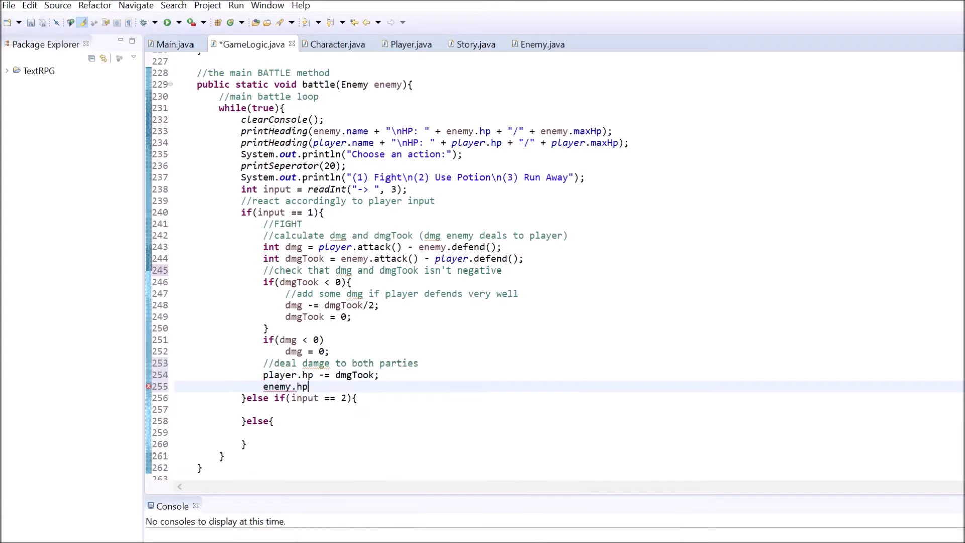
text(-= dmg;)
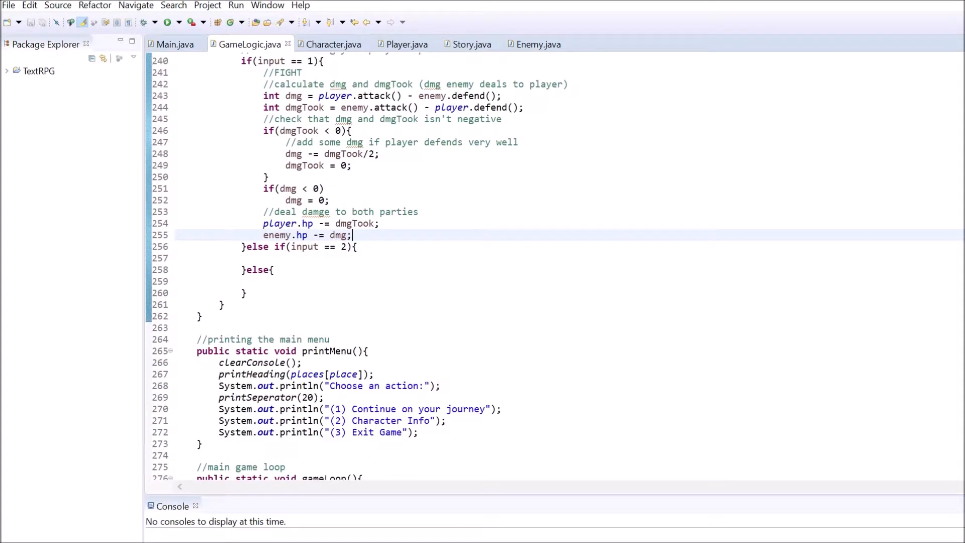
Print the BATTLE heading with "You dealt " + dmg and "The enemy dealt " + dmgTook messages, then anythingToContinue().
text(//print the info of this battle round)
text(System.out.println("");)
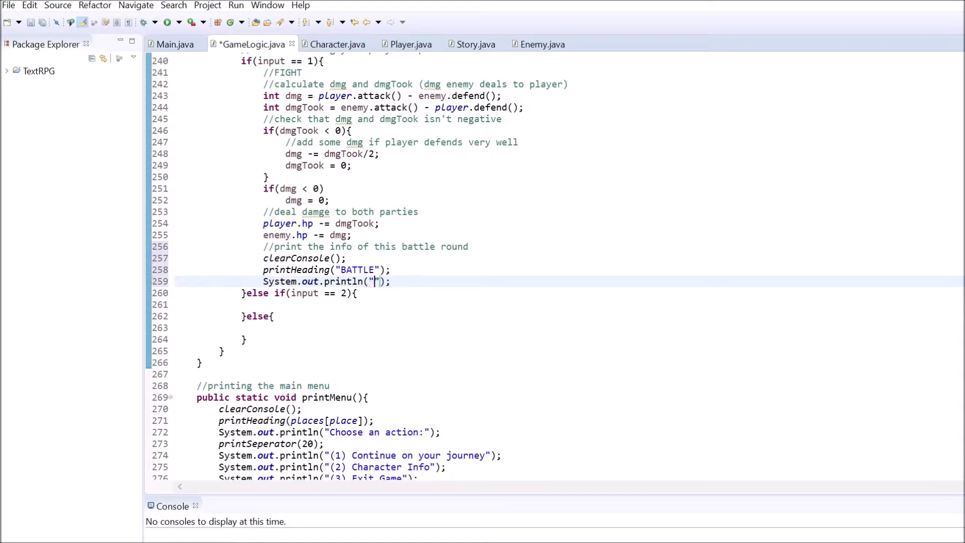
text(You dealt " + dmg + " damage to the " + enemy.name + ".)
text(printSeperator(15)
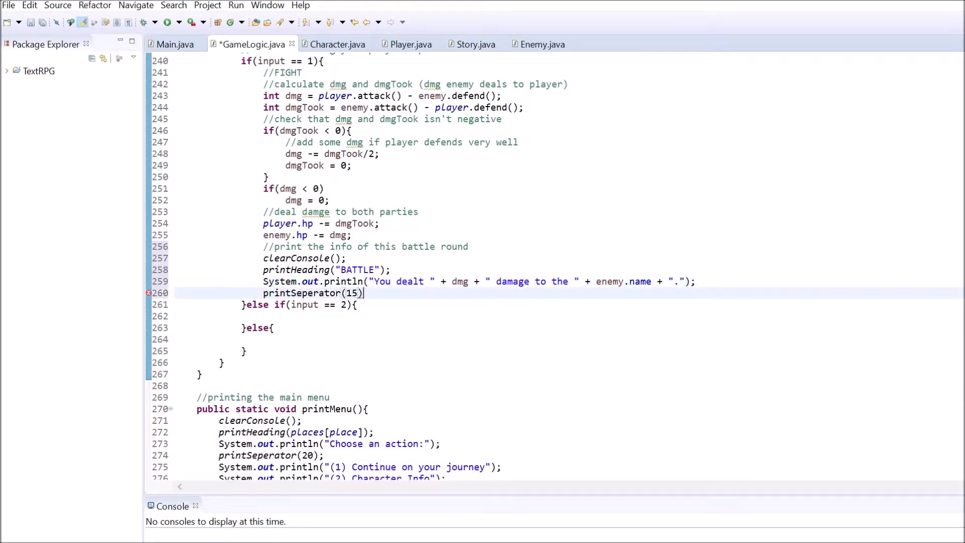
text(System.out.println("The " + enemy.name + "");)
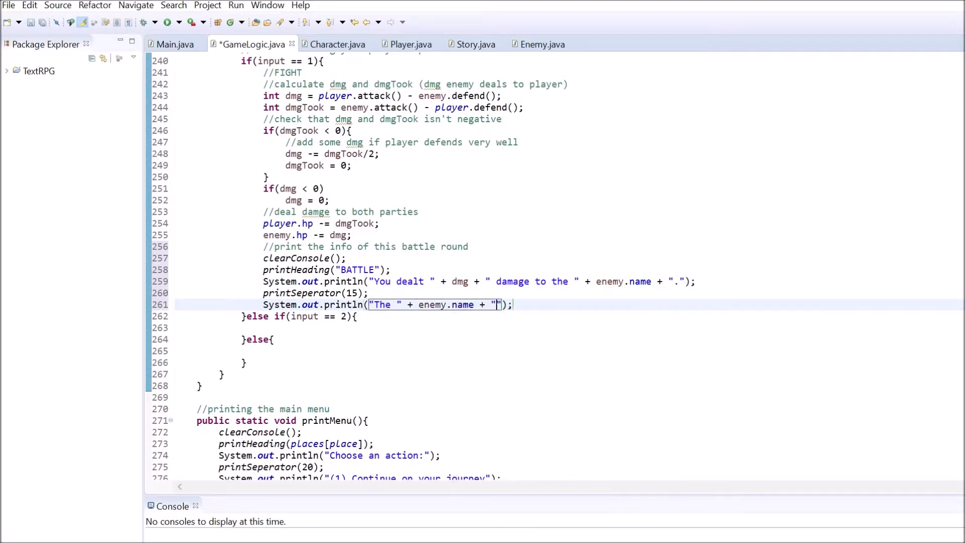
text(dealt " + dmgTook + " damage to you.)
text(anyth)
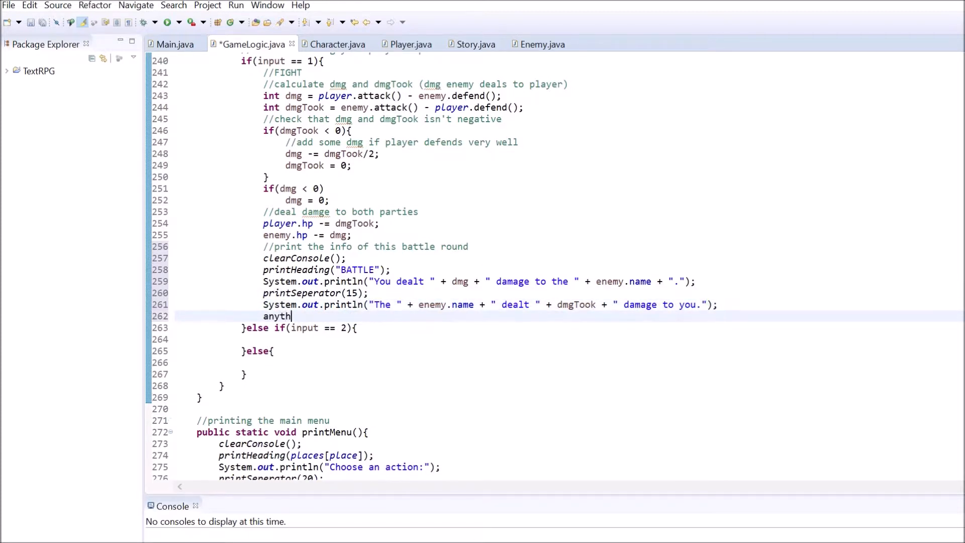
text(ingToContinue();)
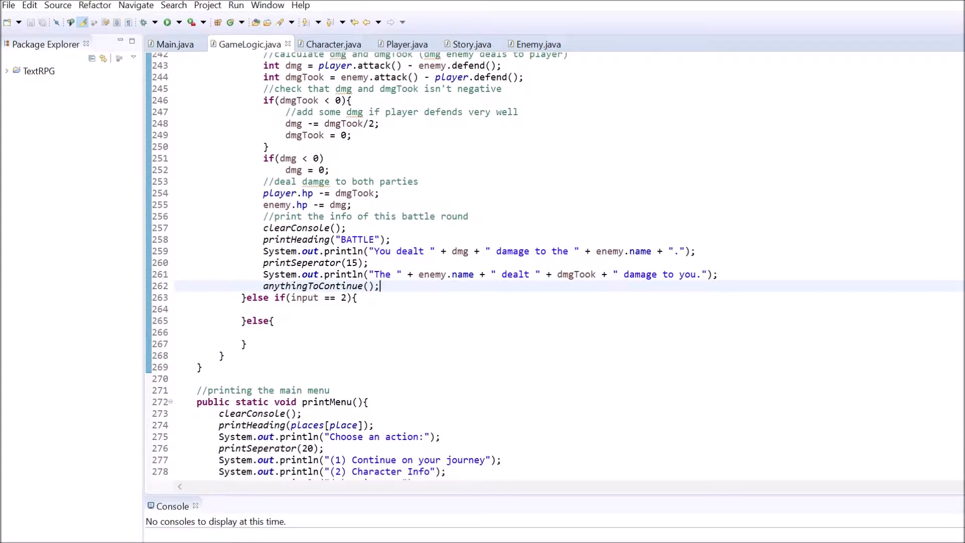
Add the player-alive check and an else if(enemy.hp <= 0) branch telling the player he defeated enemy.name.
text(//check if player is still alive or dead)
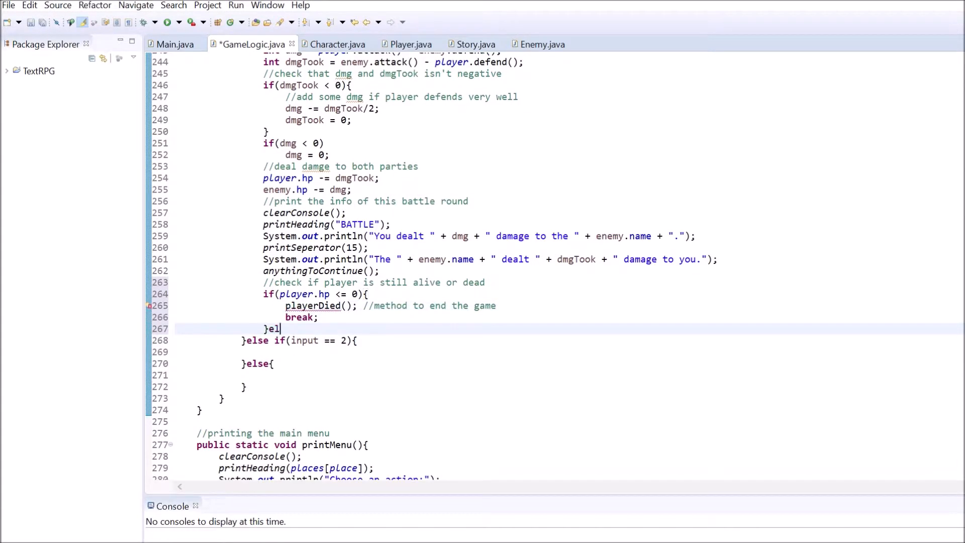
text(se if(enemy.hp <= 0){)
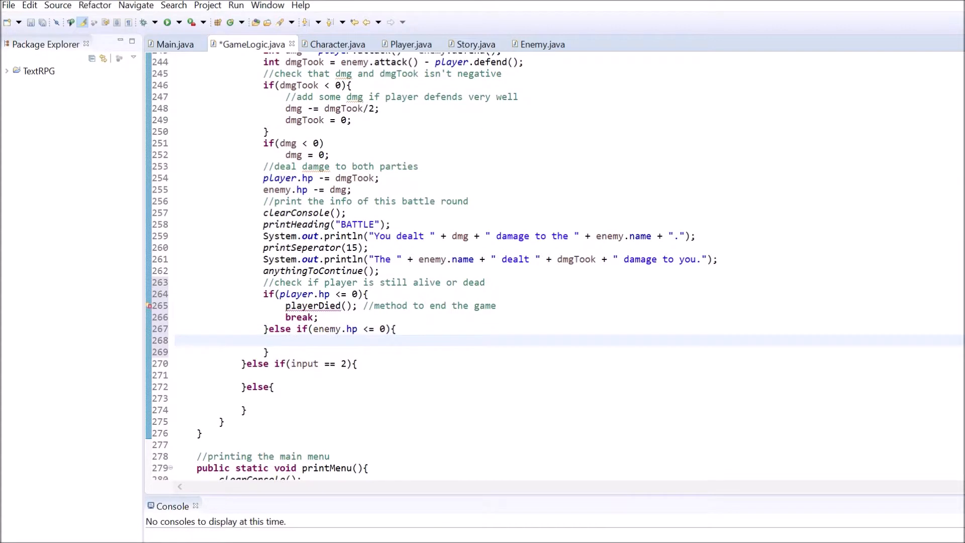
text(//tell the player he won)
text(printHeading("You defeated the " + enem)
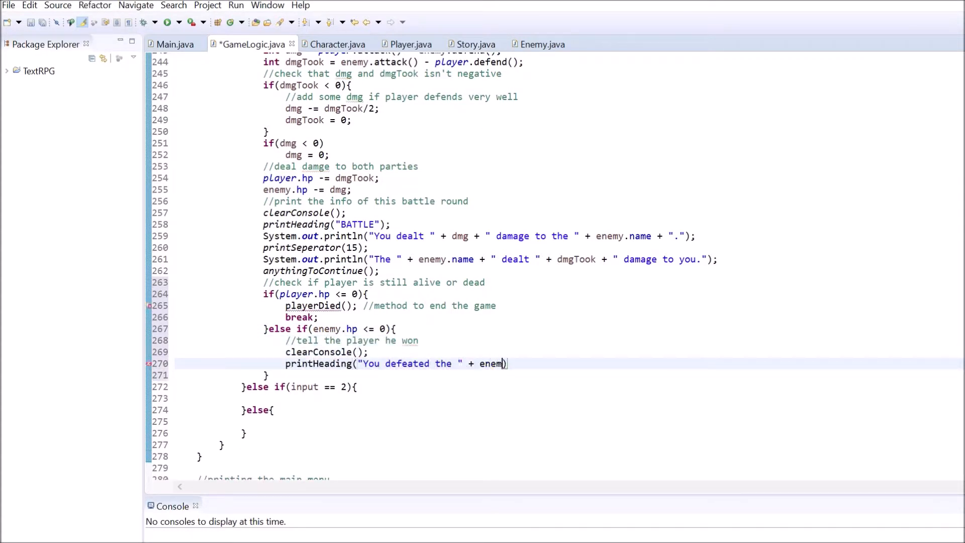
text(.name + "!");)
text(player.xp += enemy.xp;)
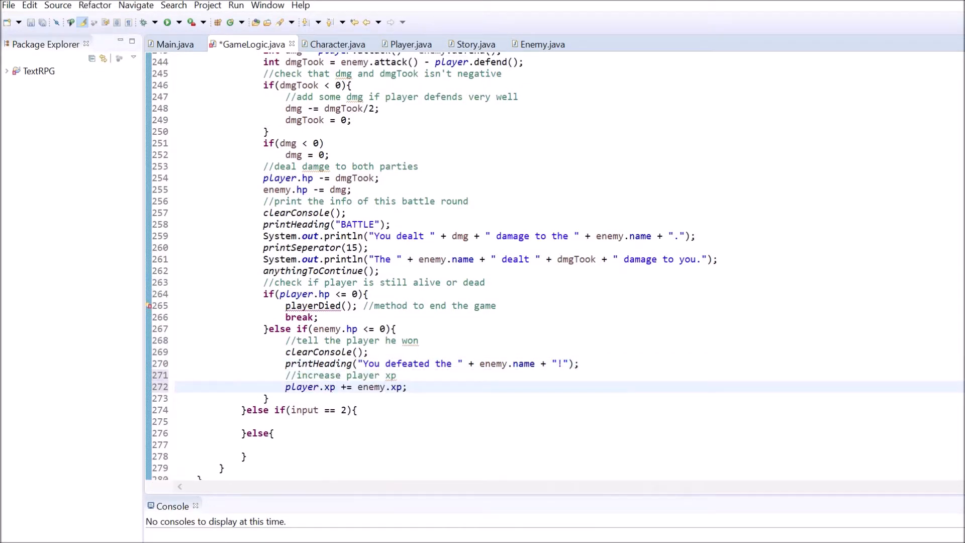
Print "You earned " + enemy.xp + " XP!", wait with anythingToContinue(), and break the loop.
text(System.out.println("You earned "+ );)
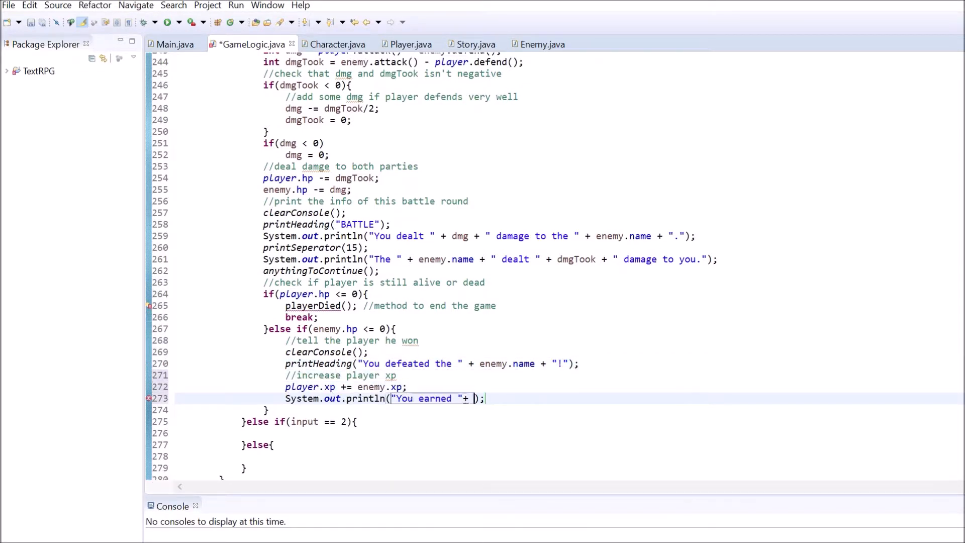
text(enemy.xp + " XP!")
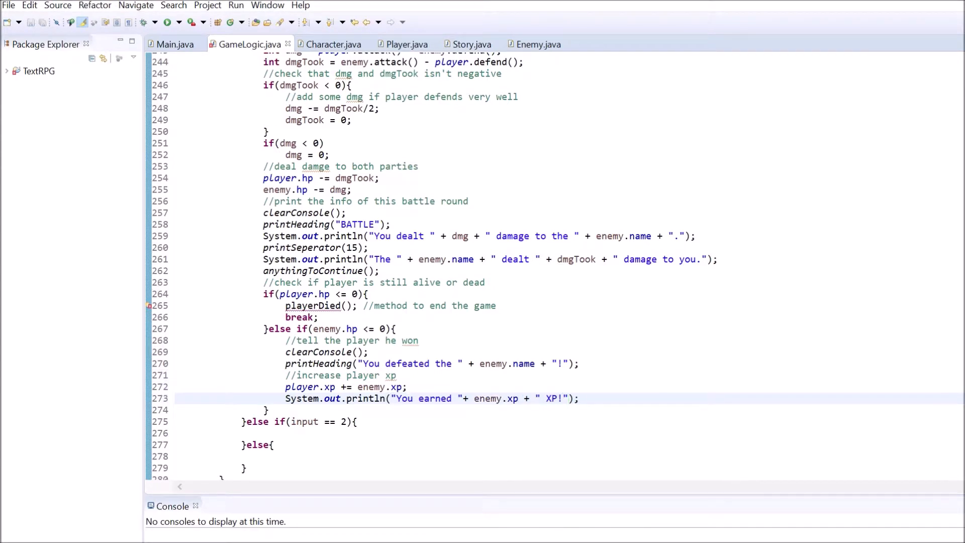
text(anythingToContinue();)
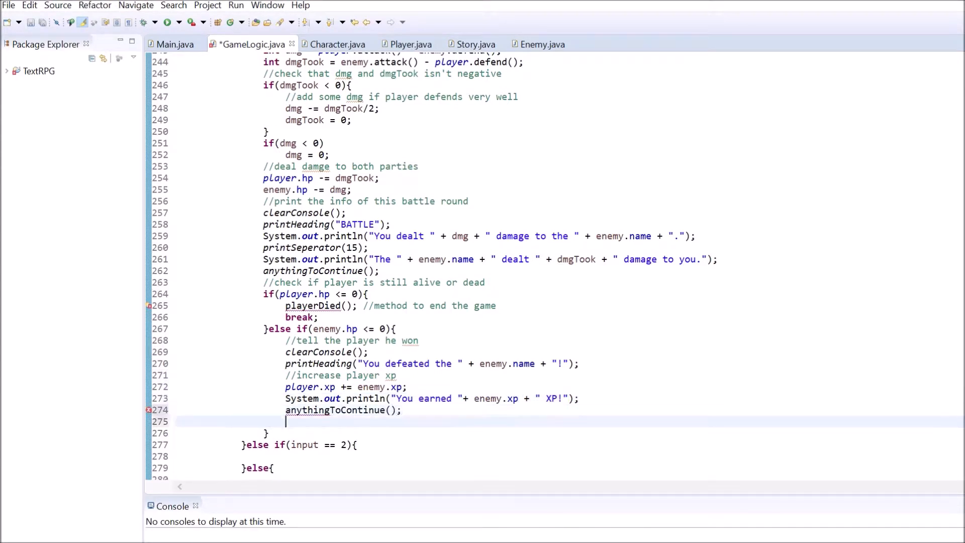
text(break;)
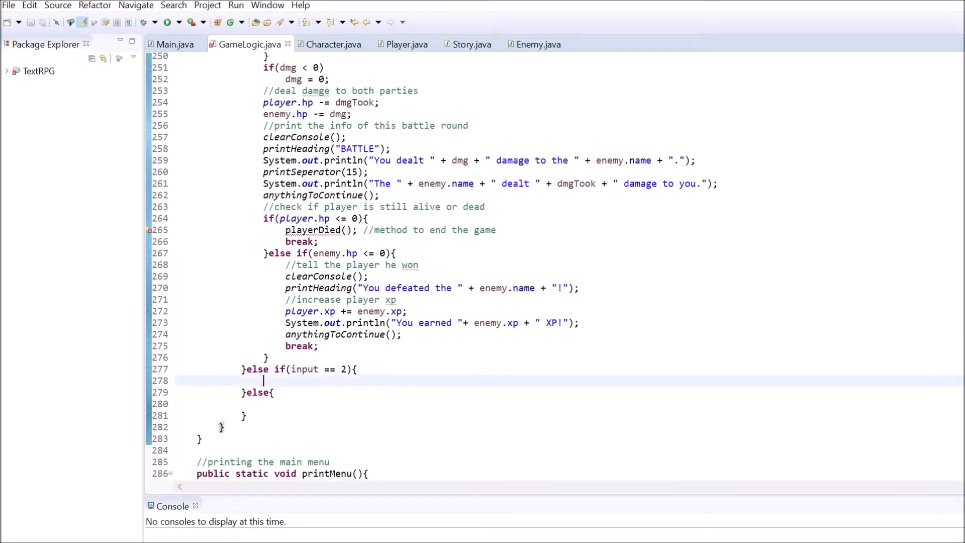
Add the //USE POTION (NEXT PART) placeholder and the run-away branch printing escape success or "didn't manage to escape".
text(//use)
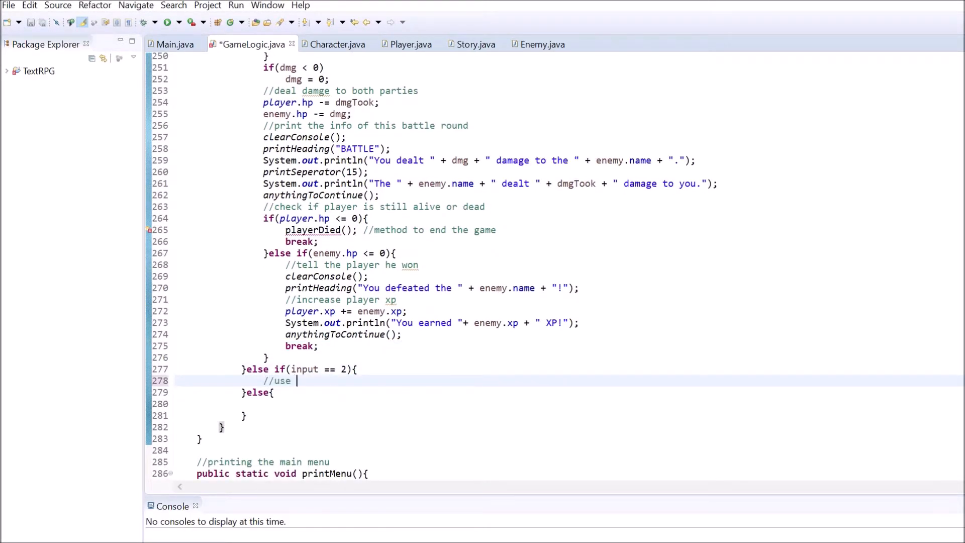
text(potion)
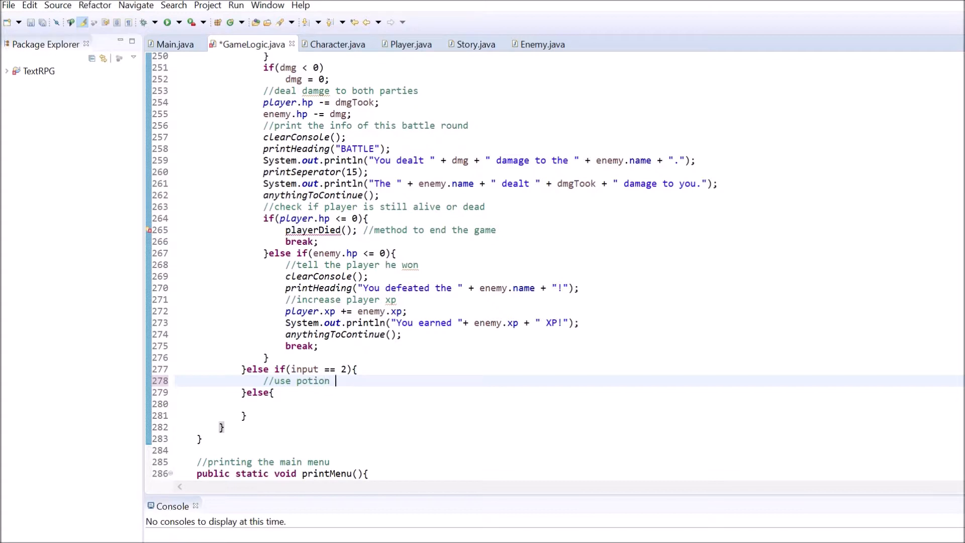
text((NEXT PART)
click(569, 403)
text(//RUN AWAY)
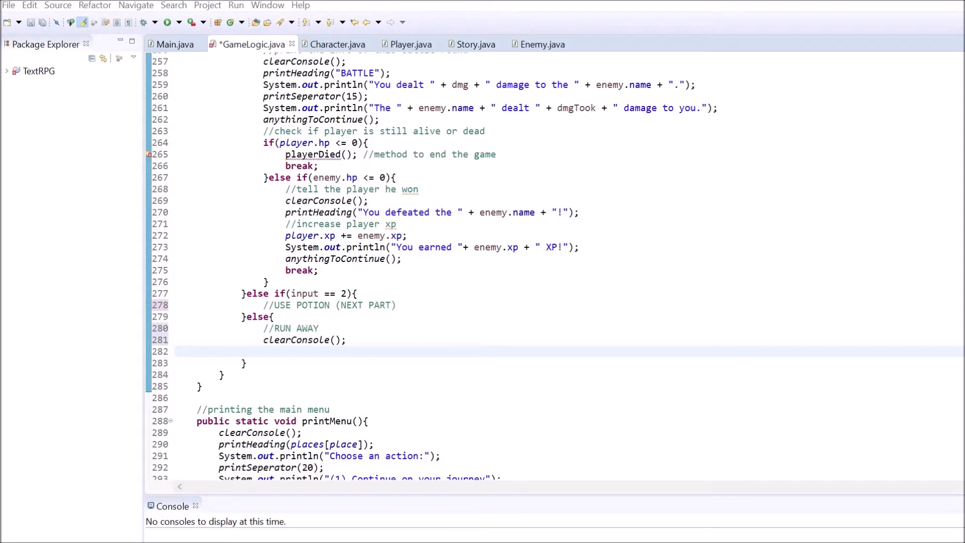
text(//chance of 35% to escape)
text(if(Math.random()*10 + 1 <= 3.5){)
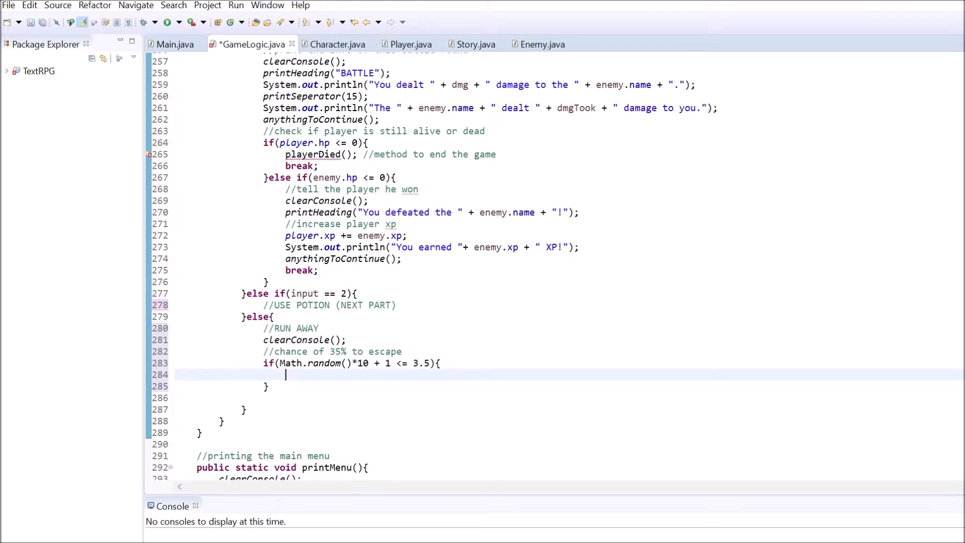
text(printHeading("You ran away from the " + enemy.name))
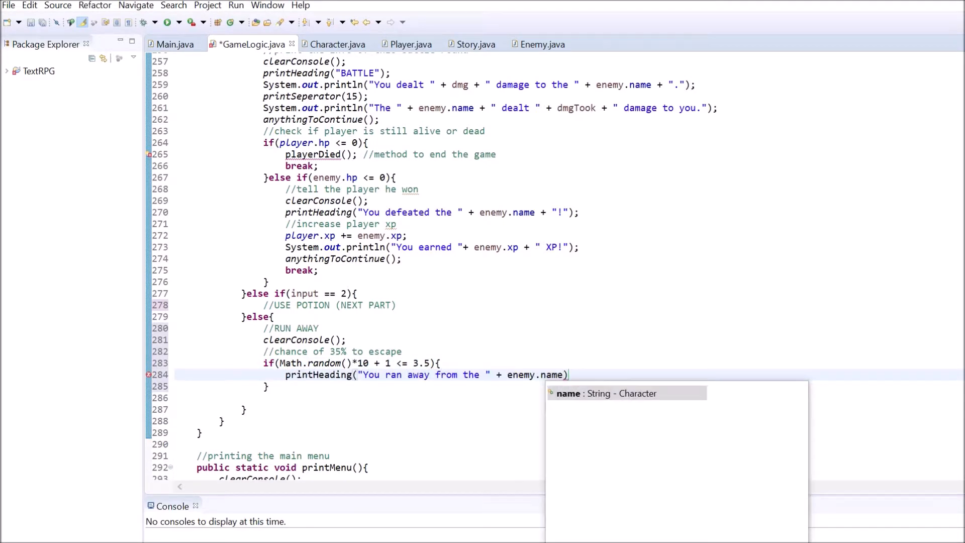
text(+ "!");)
text(printHeading("You did)
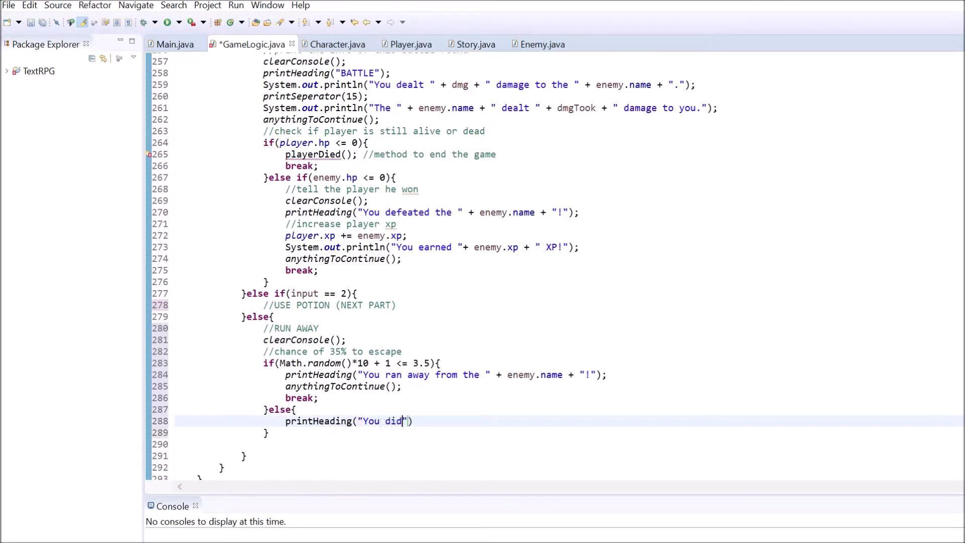
text(n't manage to escape.");)
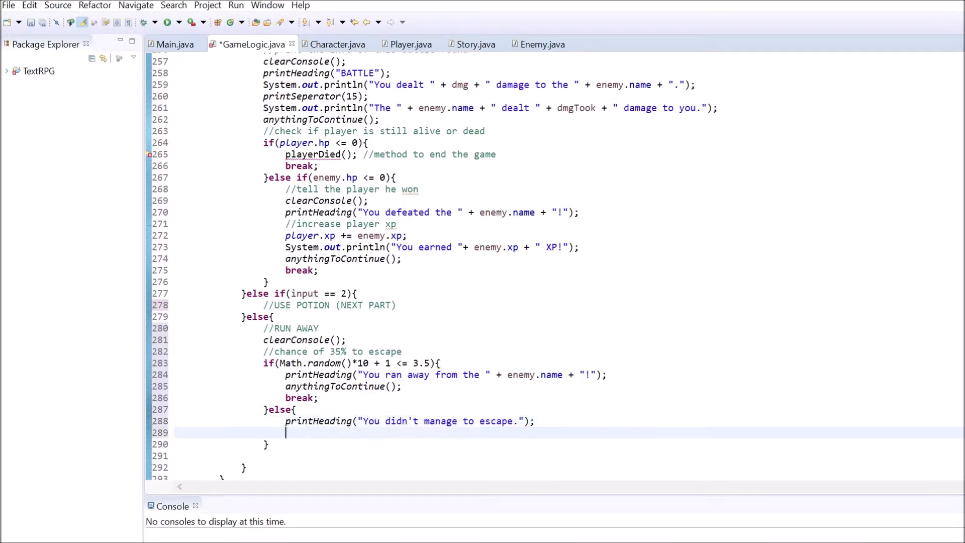
On failed escape print "You took " + dmgTook + " damage!", wait to continue, and check if the player is still alive.
text(//)
text(int dmgTook = enemy.attack();)
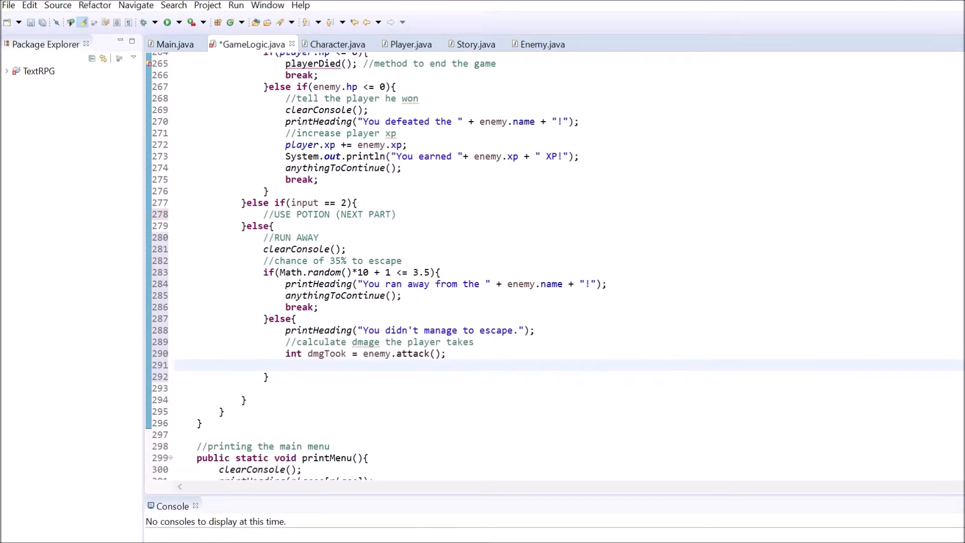
text(System.out.println("You took");)
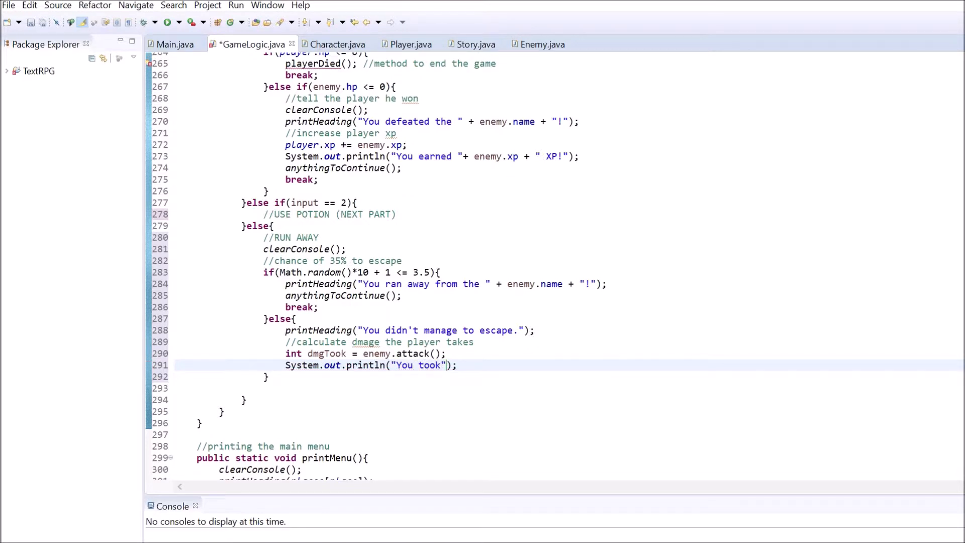
text(0 " + dmgTook + "d)
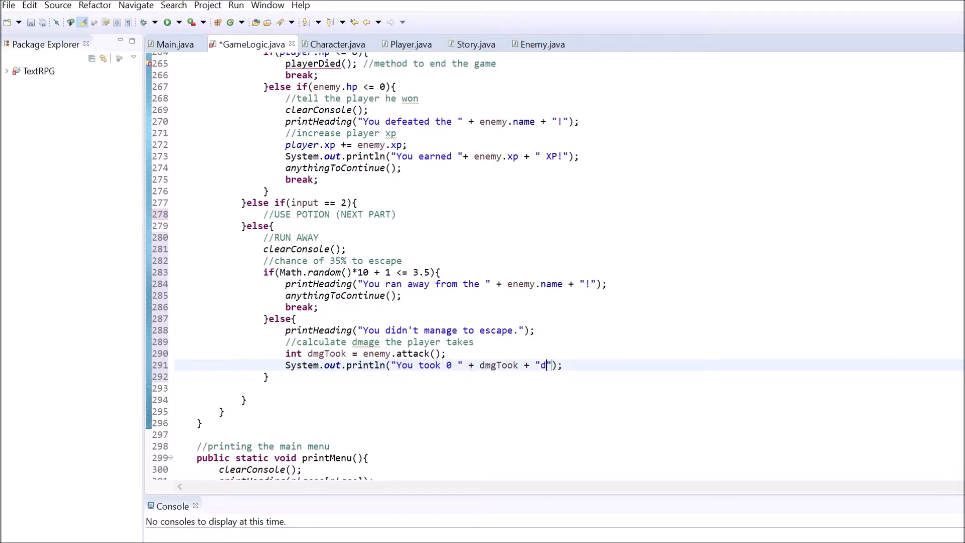
text(amage!)
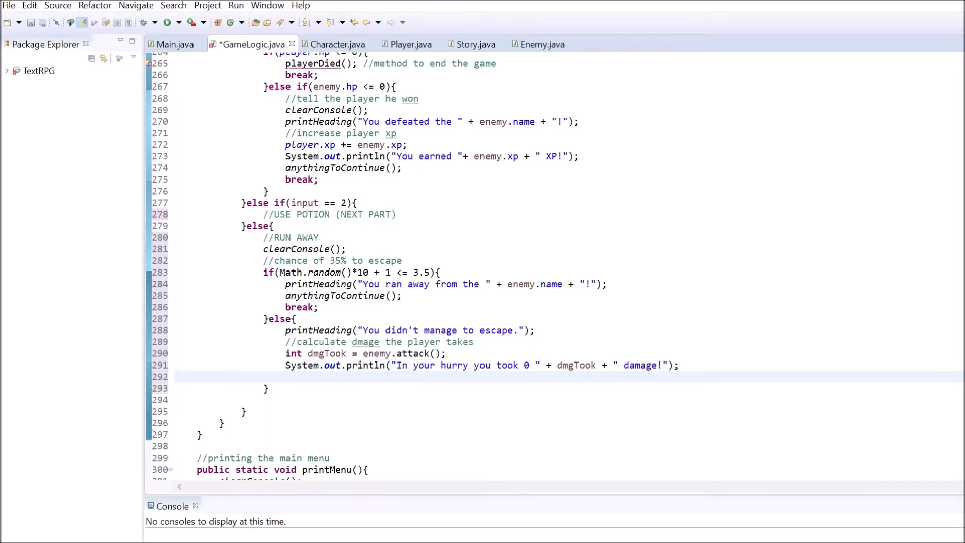
text(anythingToContinue();)
text(playerDied();)
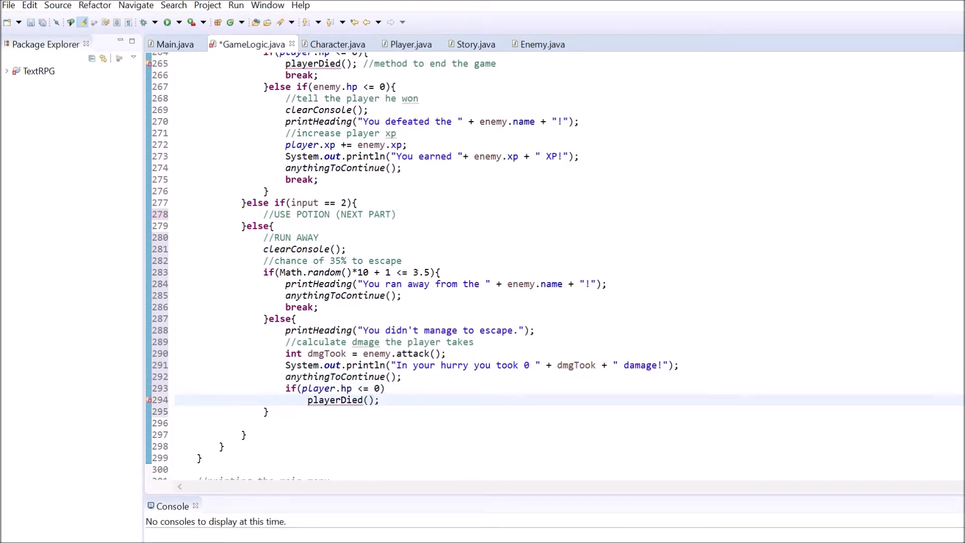
text(//check if player's still alive)
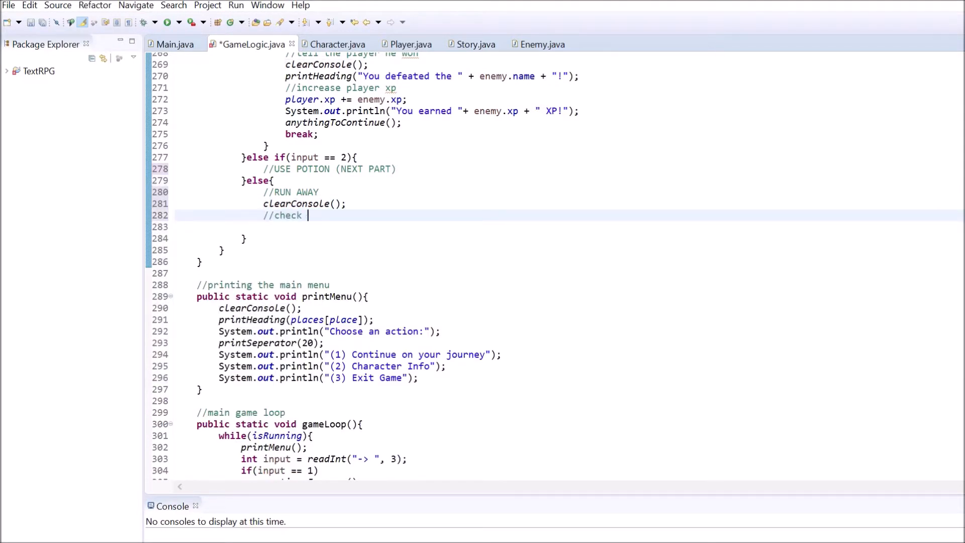
Wrap running away in an act != 4 check, else print "YOU CANNOT ESCAPE THE EVIL EMPEROR!!!" and anythingToContinue().
text(that player isn't in last act (final bs)
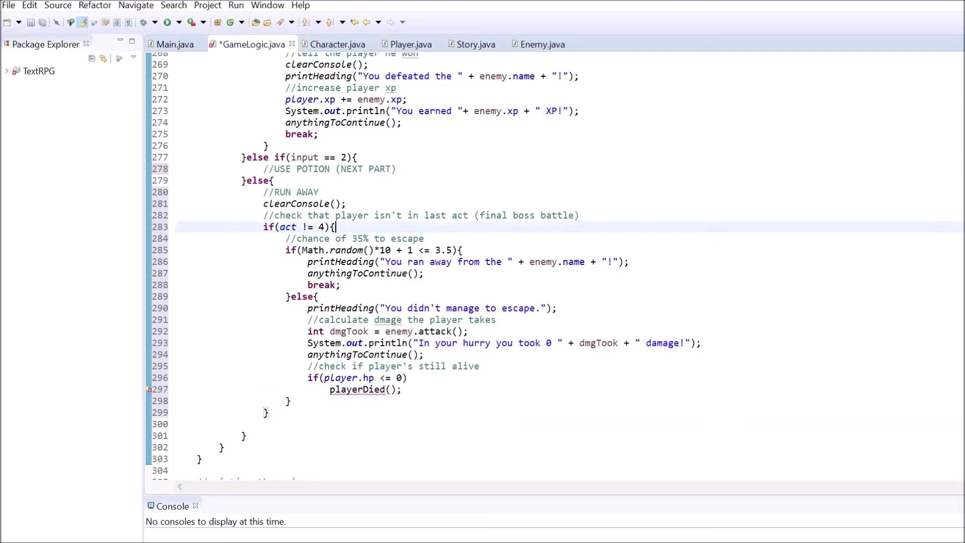
text(}else{)
click(568, 425)
text(printHeading("YOU CANNOT ESCAPE THE EVIL E)
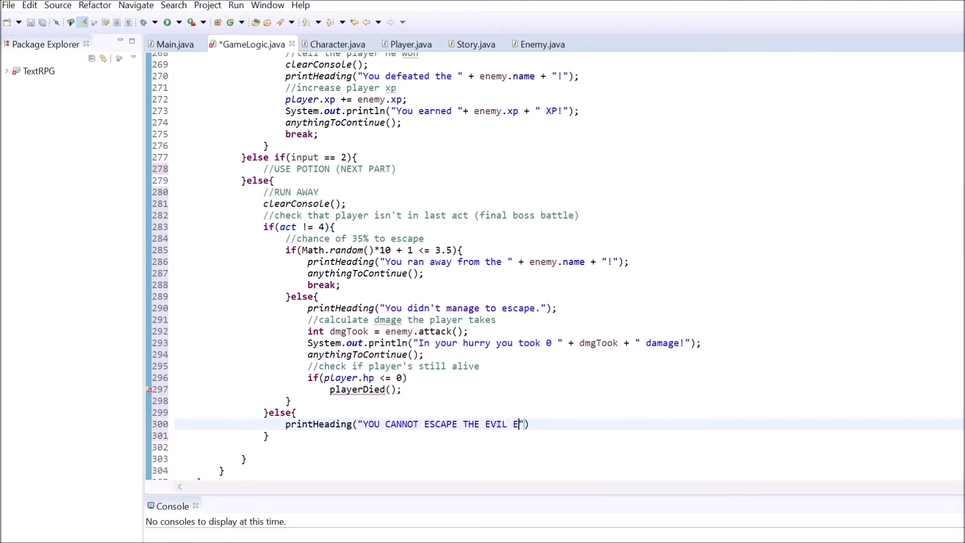
text(MPEROR!!!");)
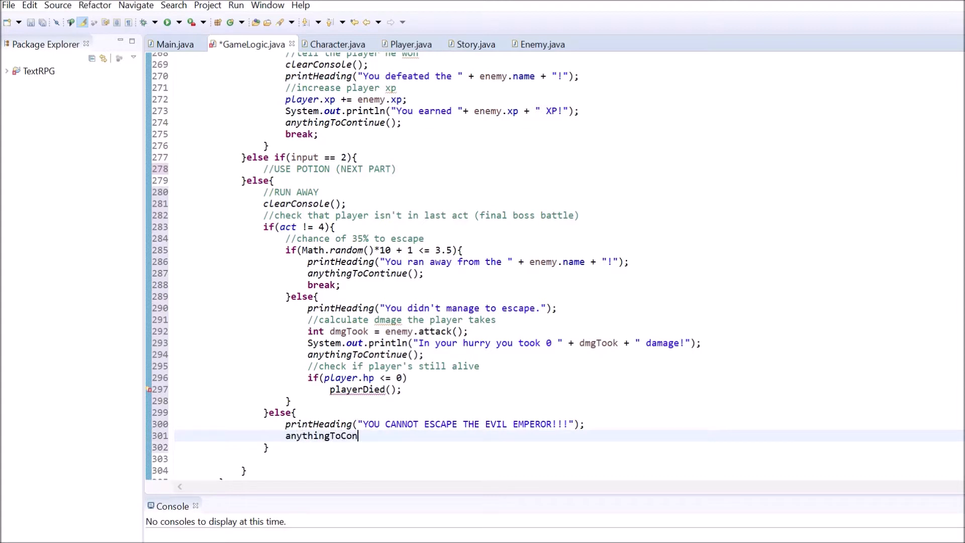
text(tinue();)
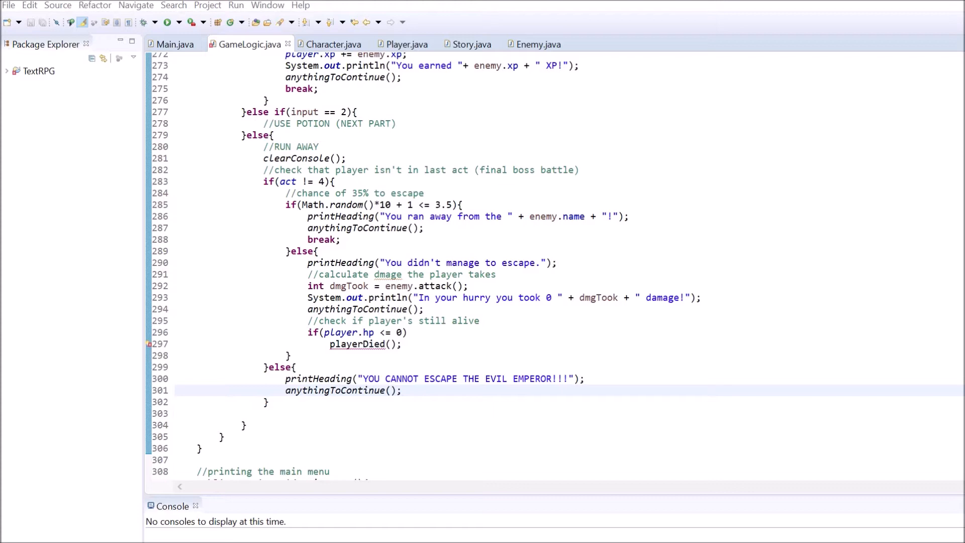
Add playerDied() printing death and "XP on your journey. Try to earn more next time" headings plus "Thank you for playing".
scroll(down, 3)
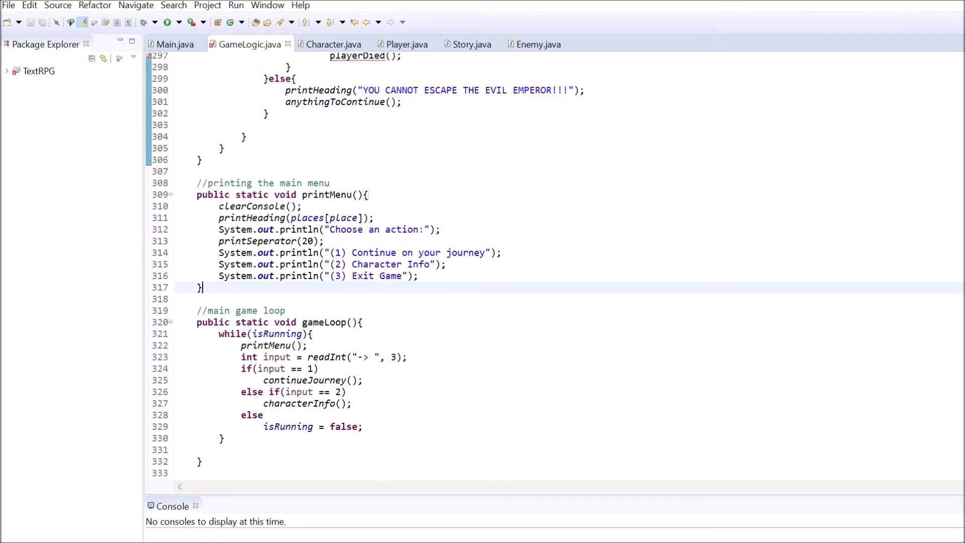
text(//method that gets called when the player is dead)
text(public static)
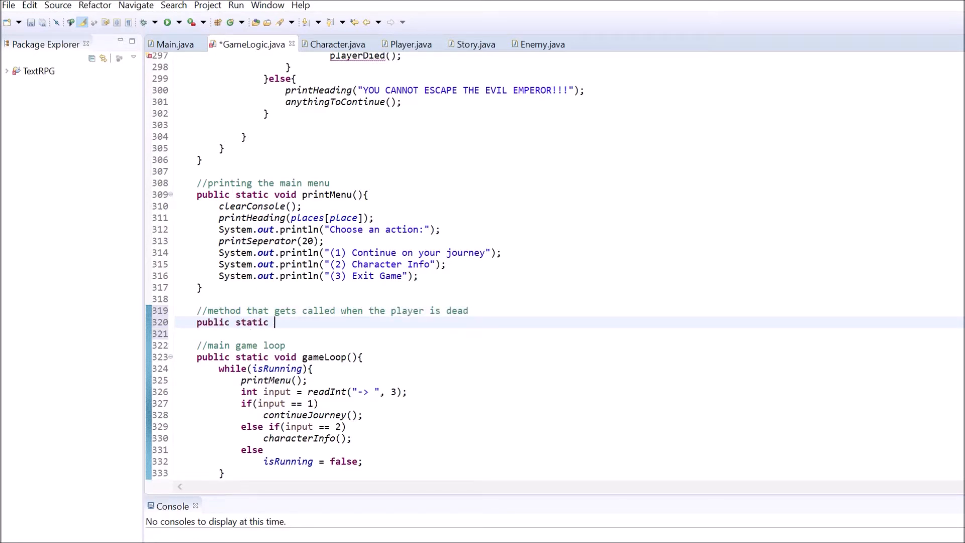
text(void playerDied(){)
text(printHeading("You earned " + player.xp + " )
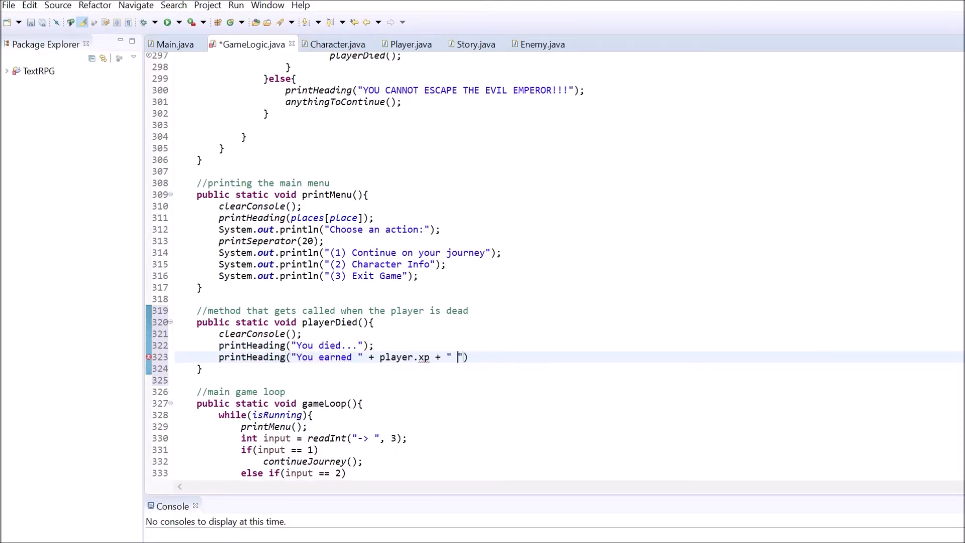
text(XP on your journey. Try to earn more next time)
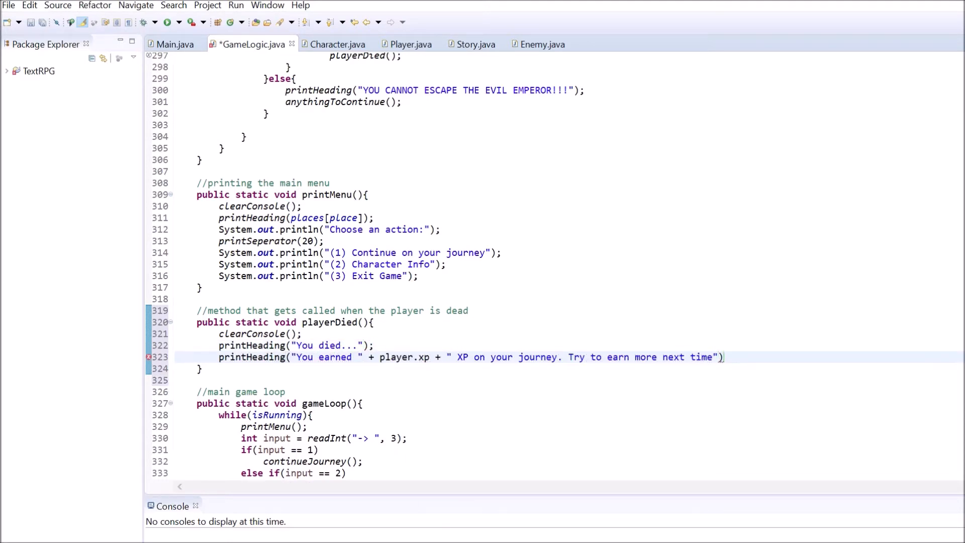
text(System.out.println("Thank you for playing");)
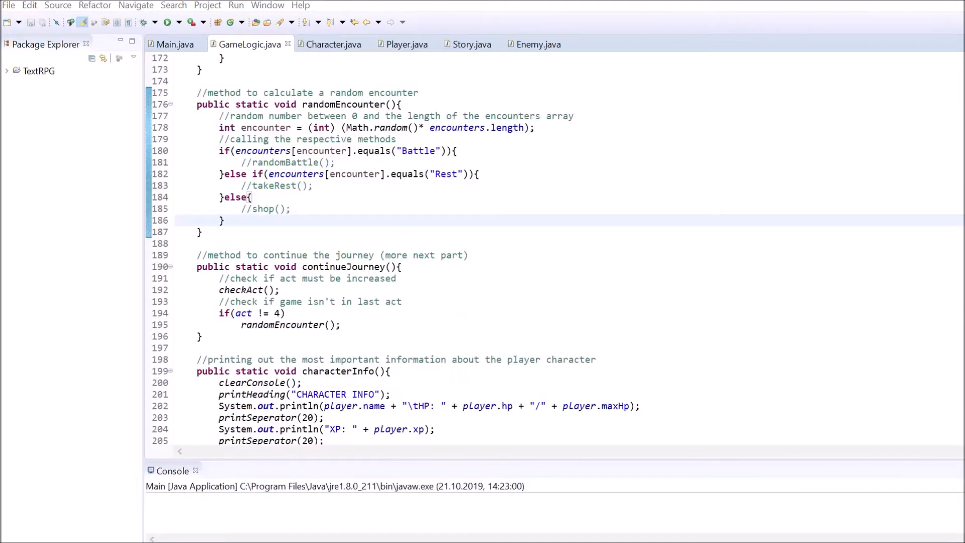
Enable the battle encounter, run the game and advance to the Goblin battle menu.
drag(196, 93, 203, 233)
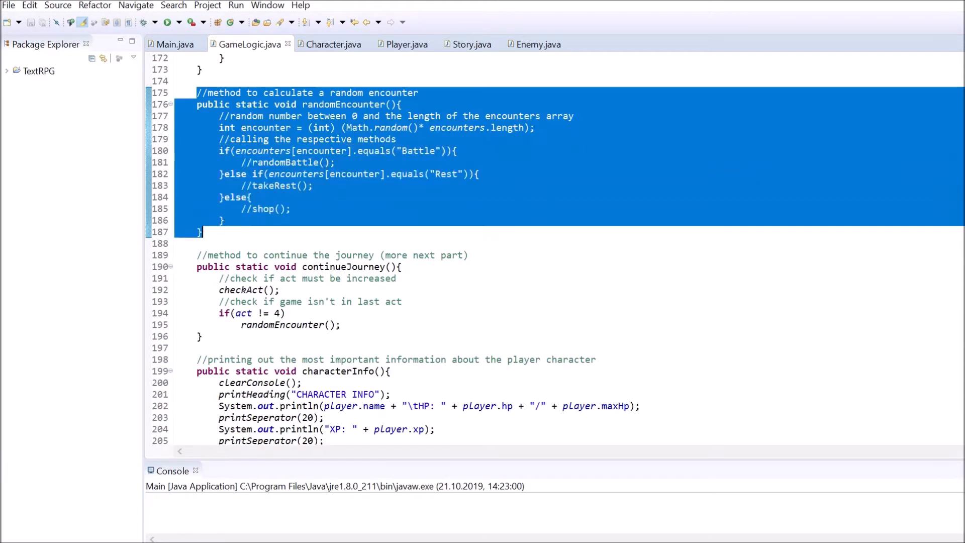
click(252, 162)
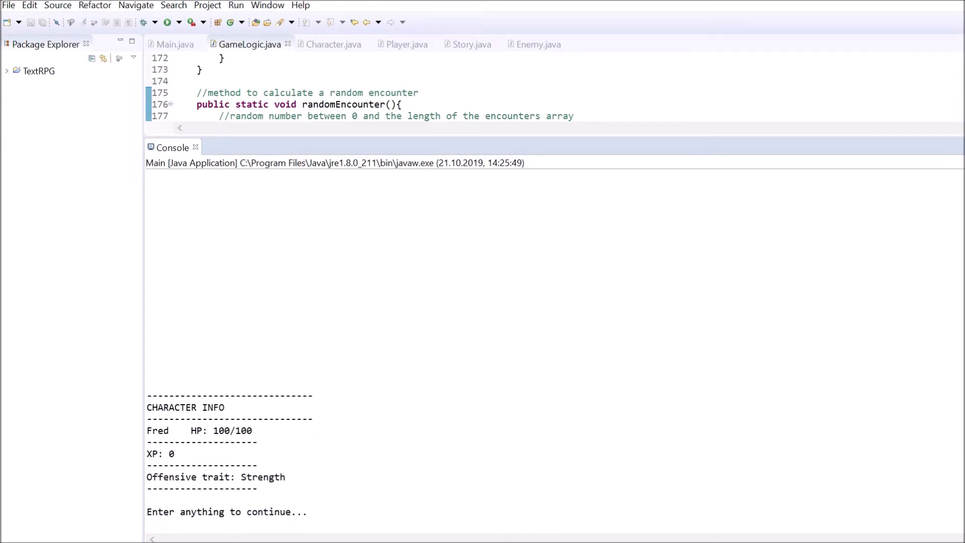
key(enter)
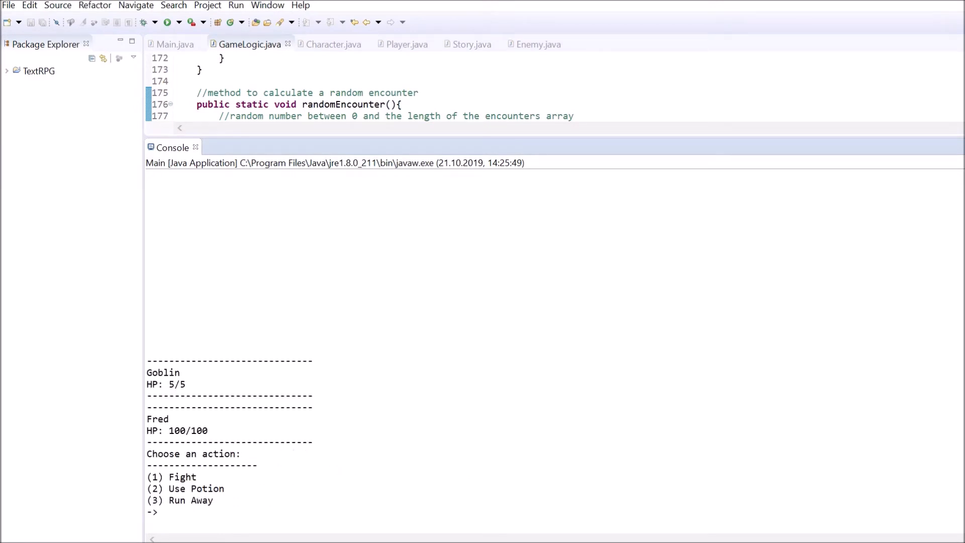